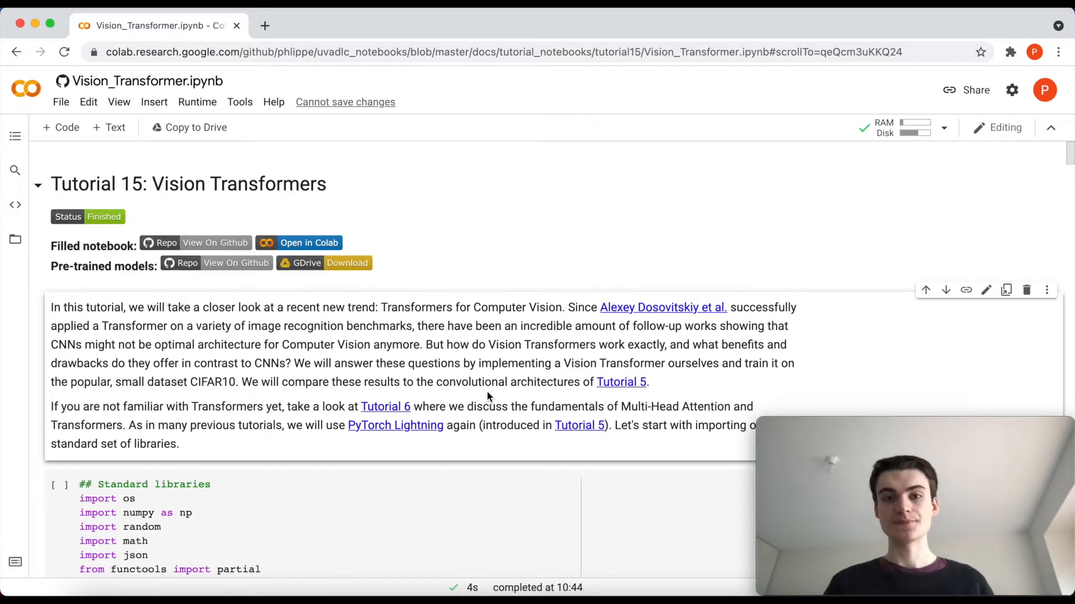
Step: Scroll past the imports and setup cell and focus the pretrained-file download cell
scroll("down", 3)
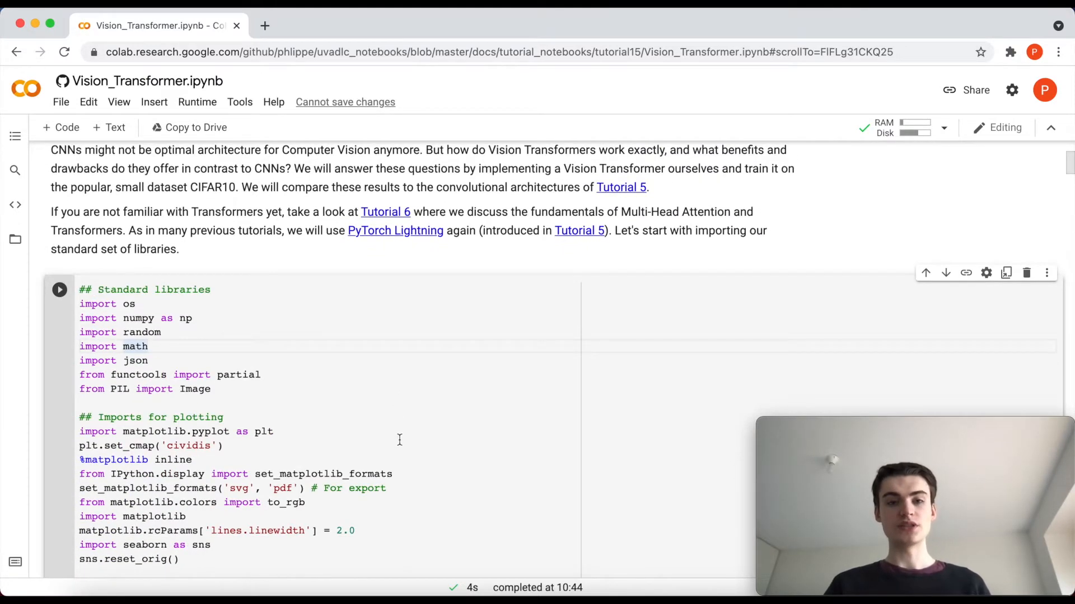
scroll("down", 3)
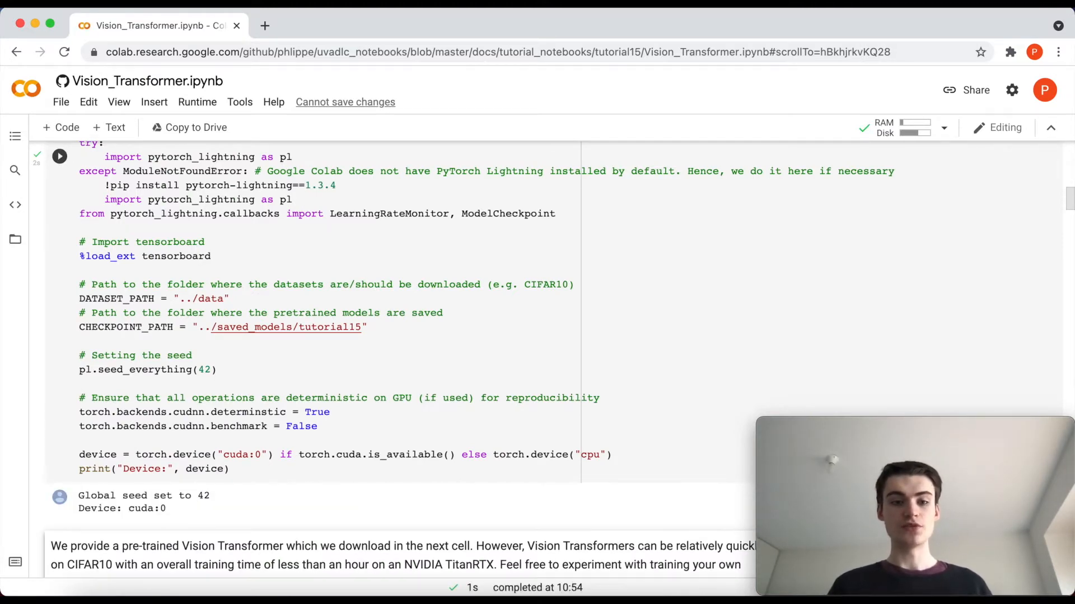
scroll("down", 3)
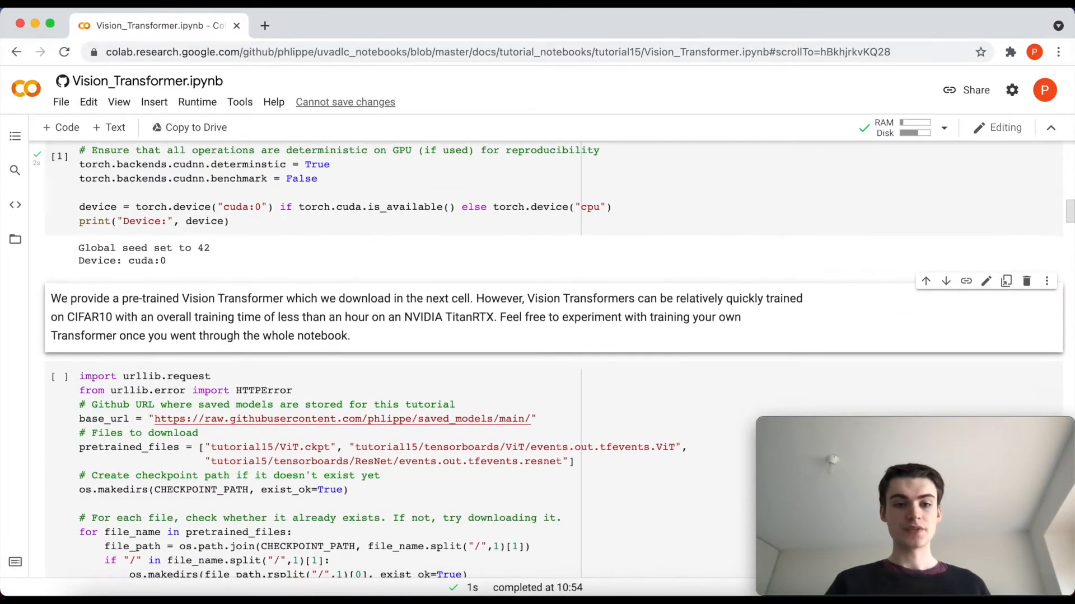
scroll("down", 3)
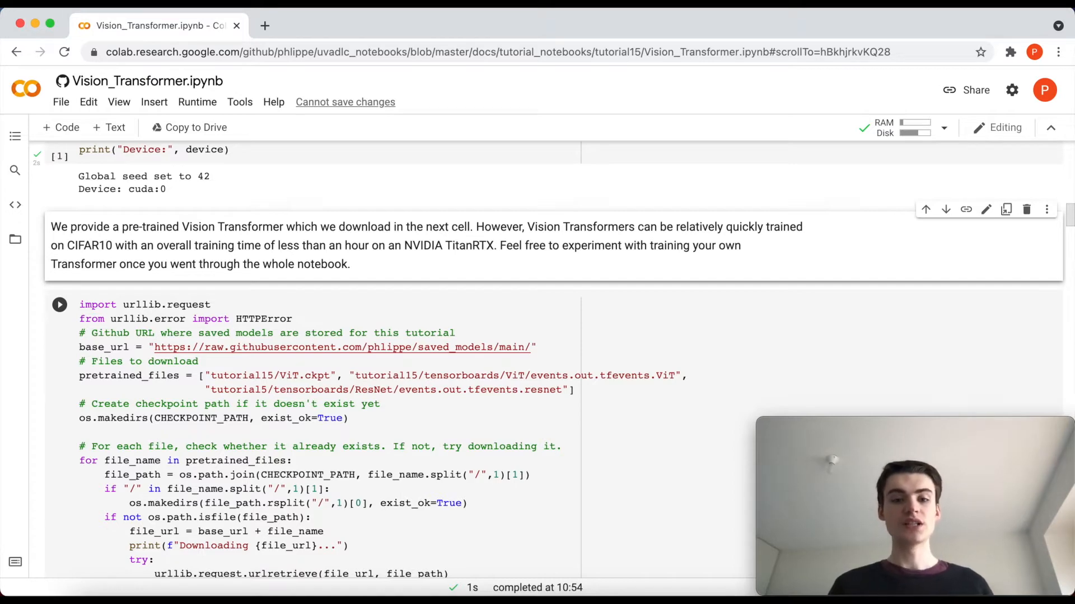
left_click(296, 461)
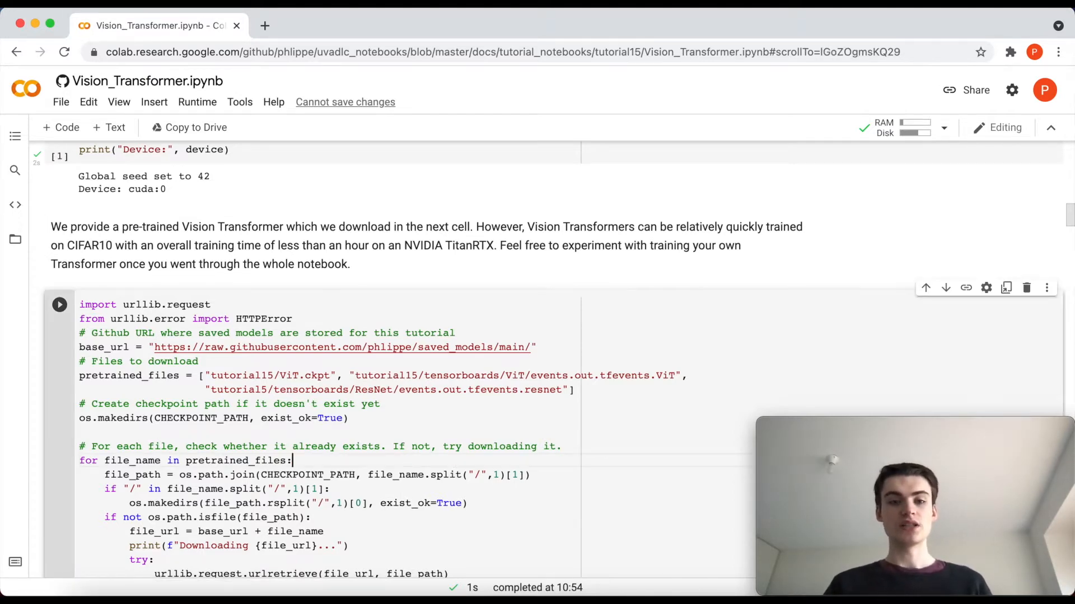
Step: Scroll past the CIFAR10 loading cell to its example-images output
scroll("down", 3)
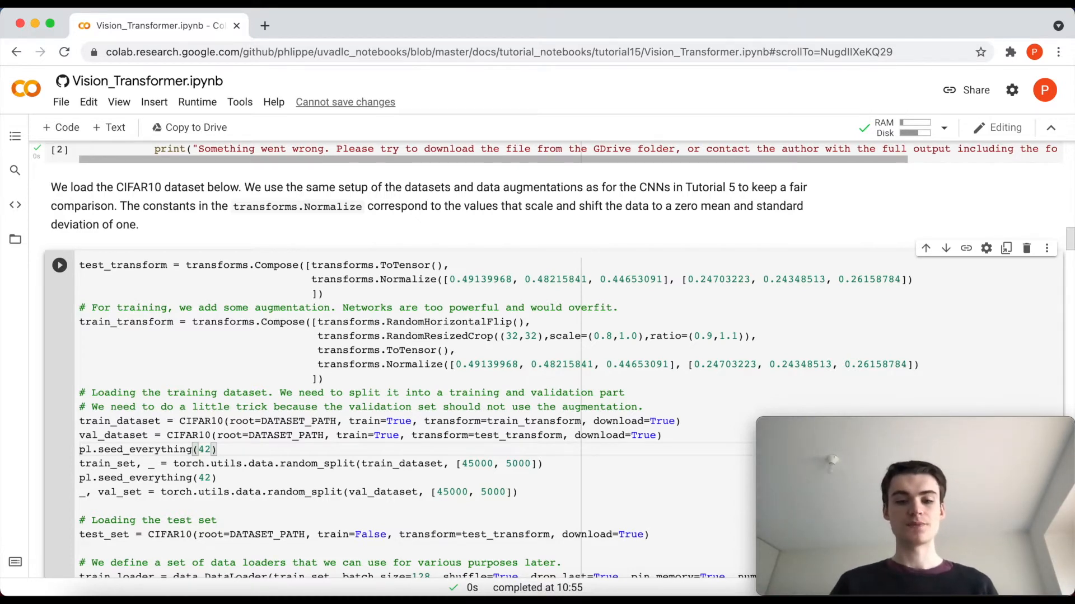
scroll("down", 3)
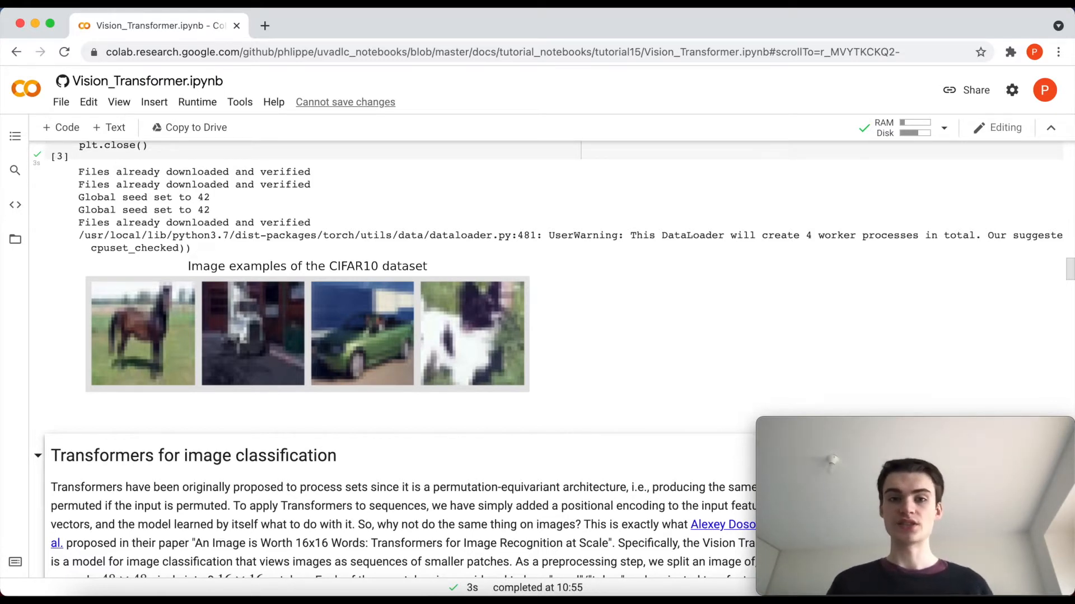
Step: Scroll into the Transformers for image classification section to the animated ViT diagram
scroll("down", 3)
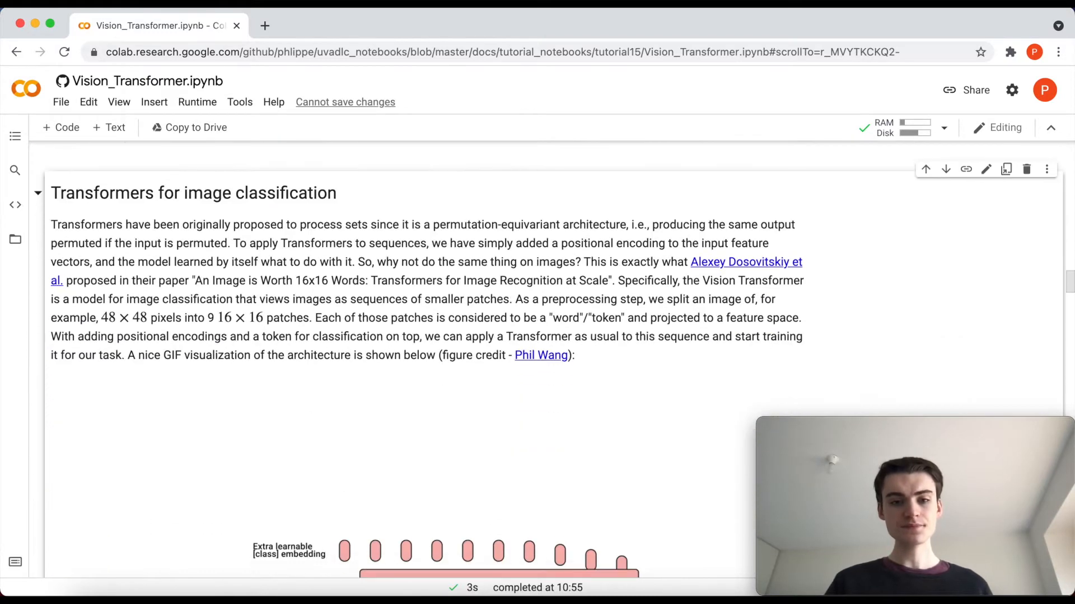
scroll("down", 3)
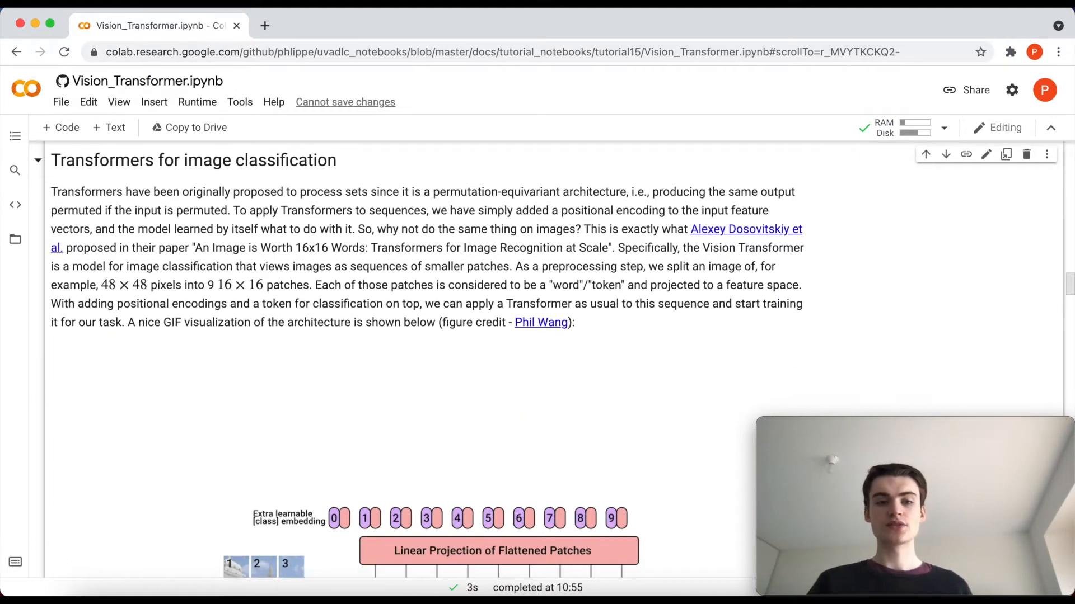
scroll("down", 3)
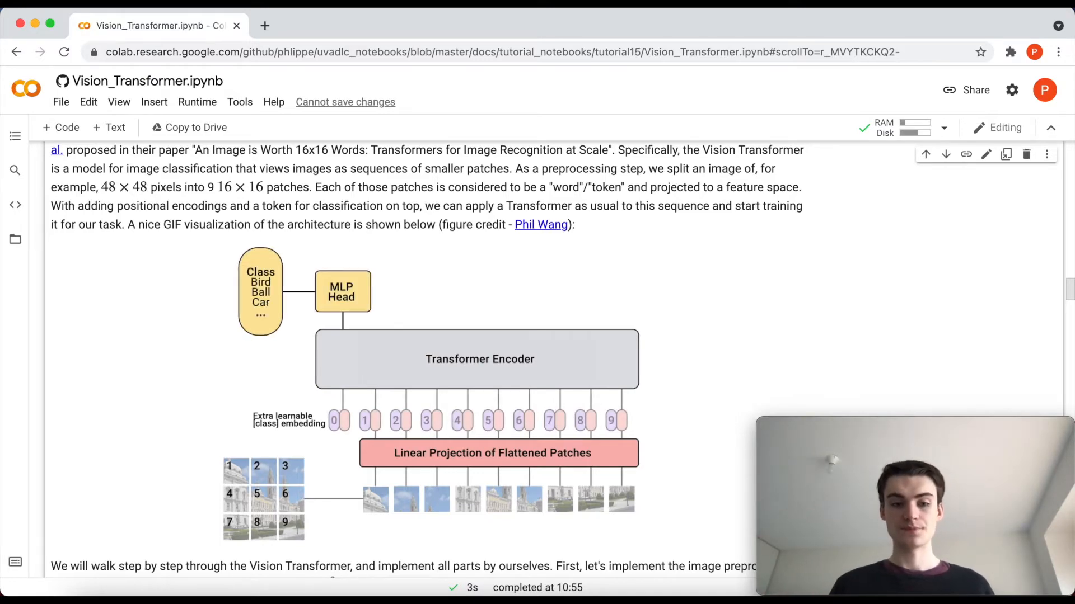
Step: Scroll past the img_to_patch cell to the images-as-patch-sequences plot
scroll("down", 3)
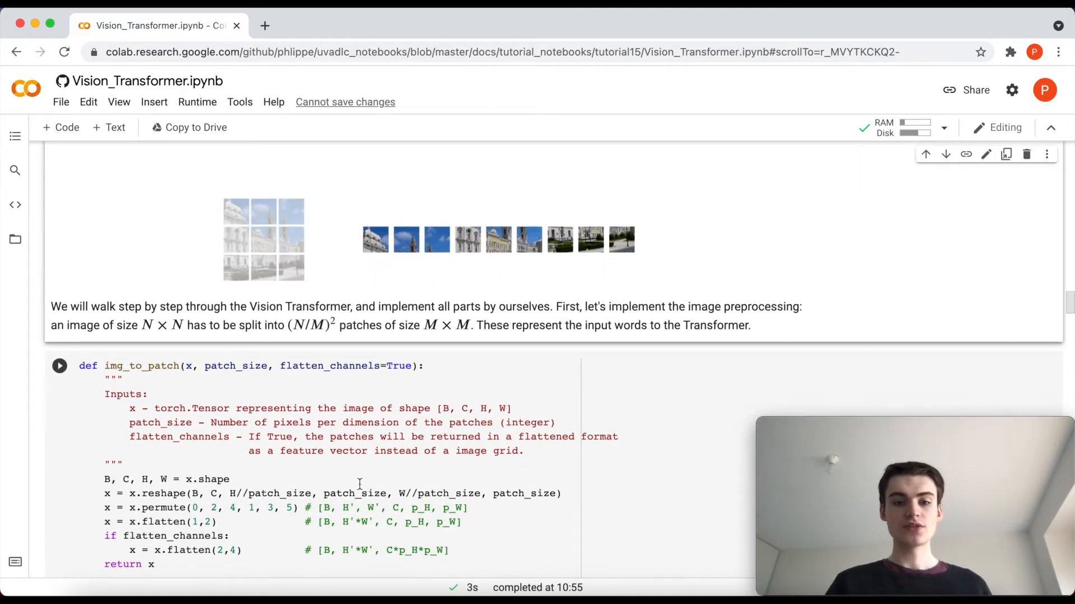
scroll("down", 3)
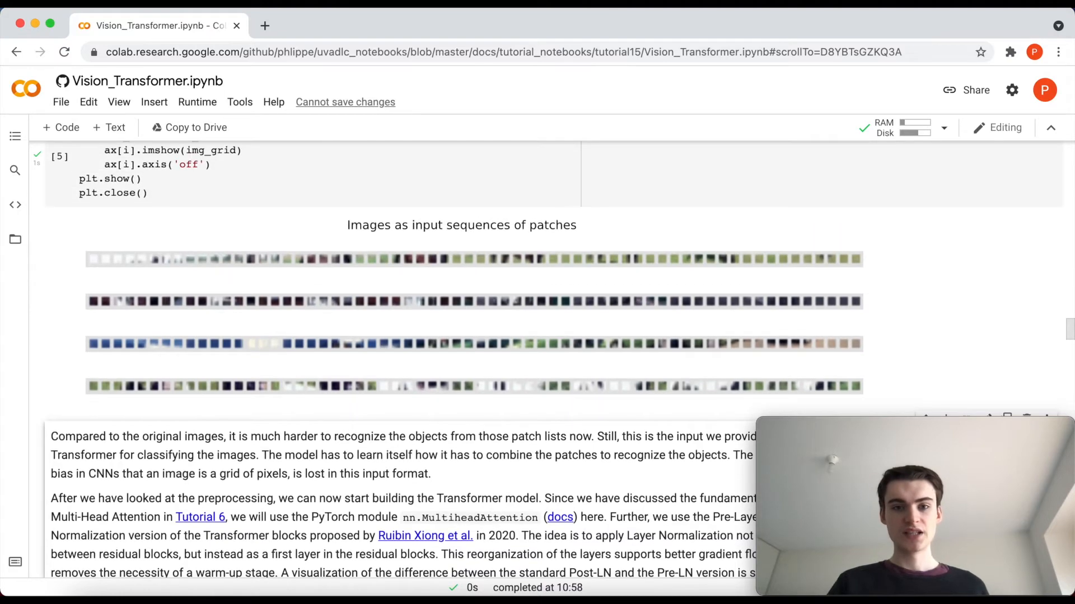
scroll("down", 3)
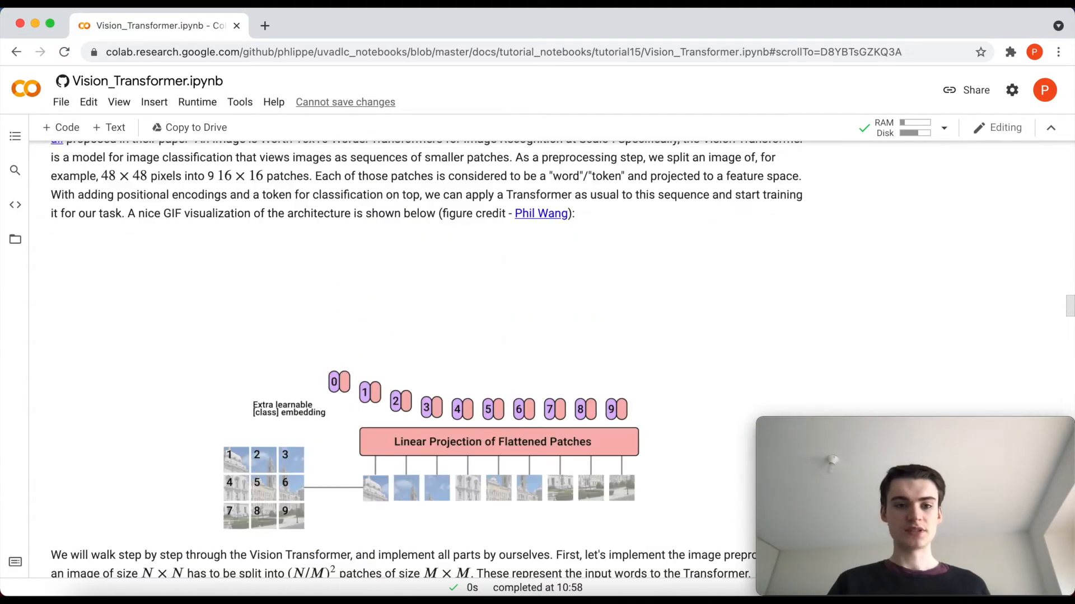
scroll("down", 3)
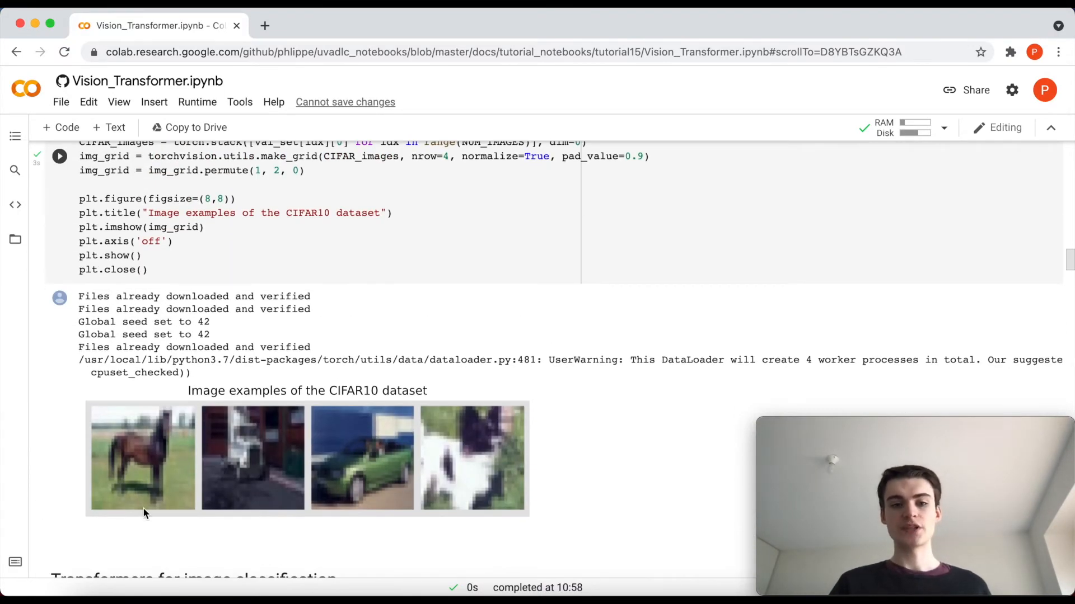
mouse_move(143, 461)
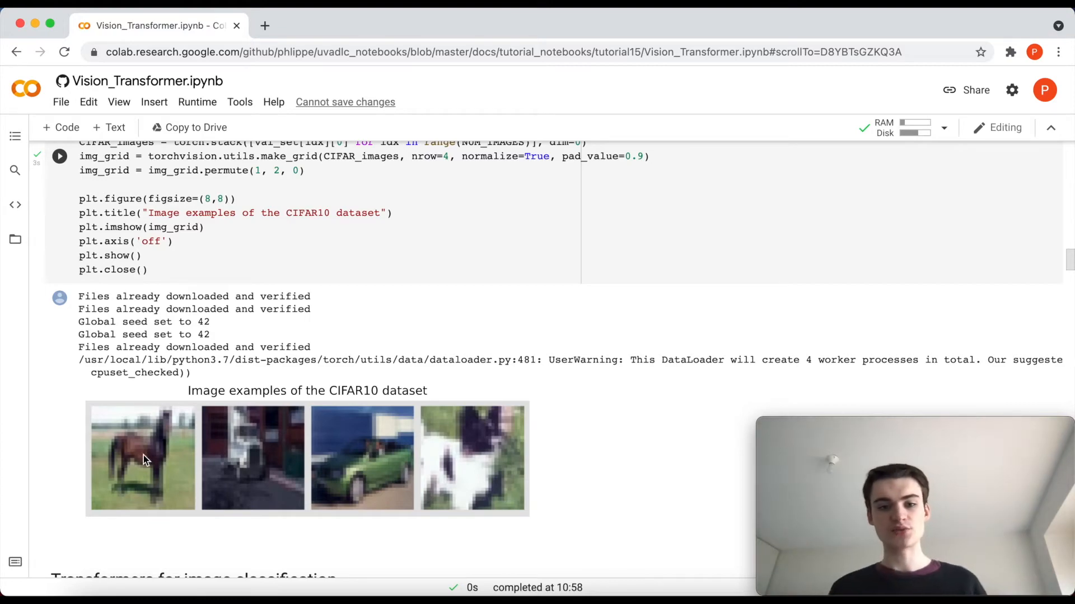
scroll("down", 3)
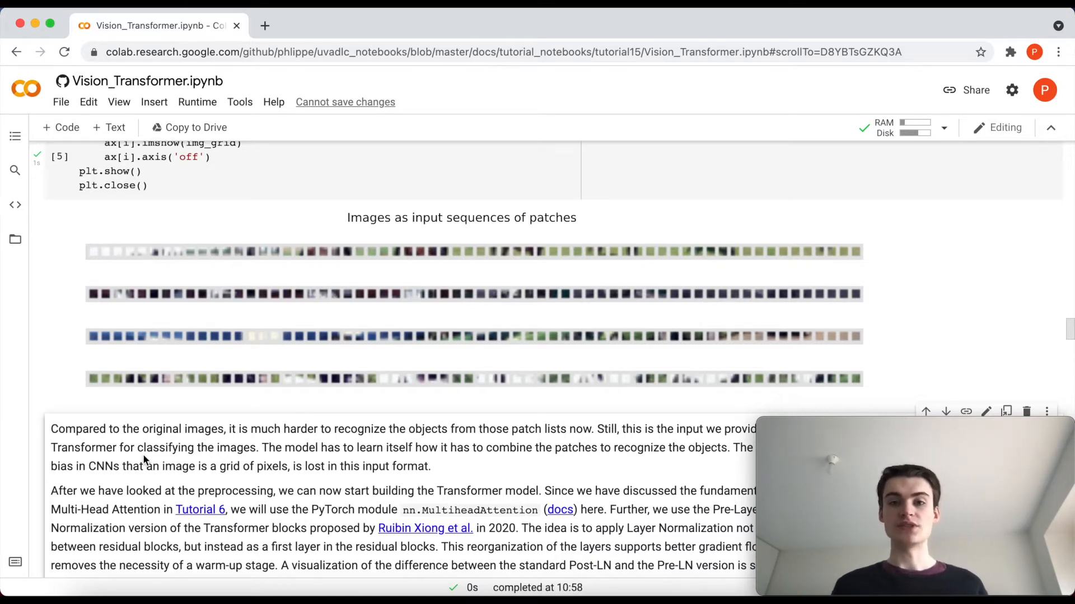
Step: Scroll past the Post-LN versus Pre-LN figure to the AttentionBlock class code
scroll("down", 3)
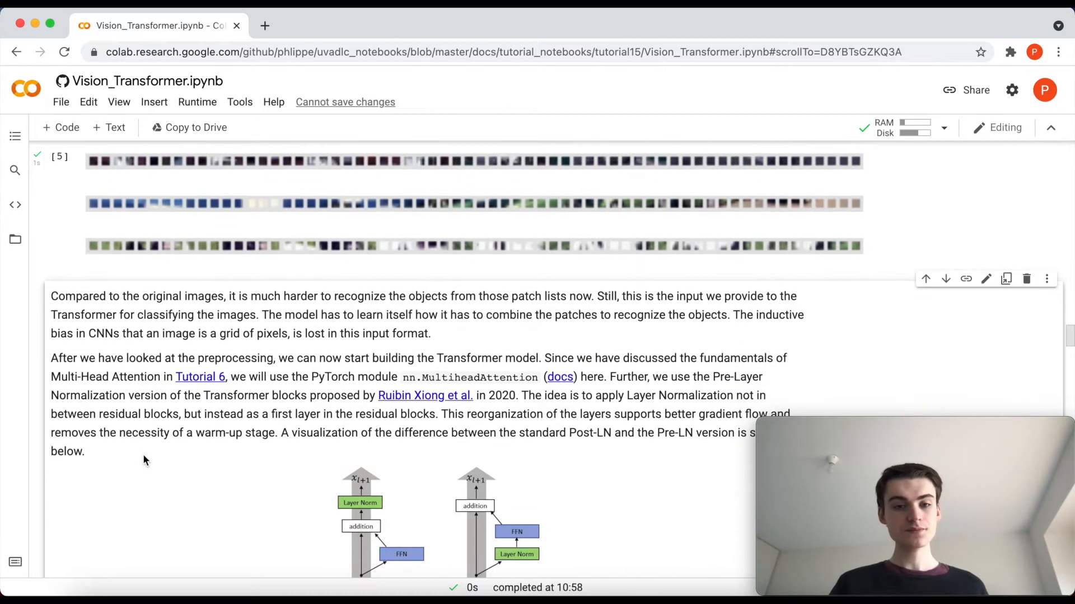
scroll("down", 3)
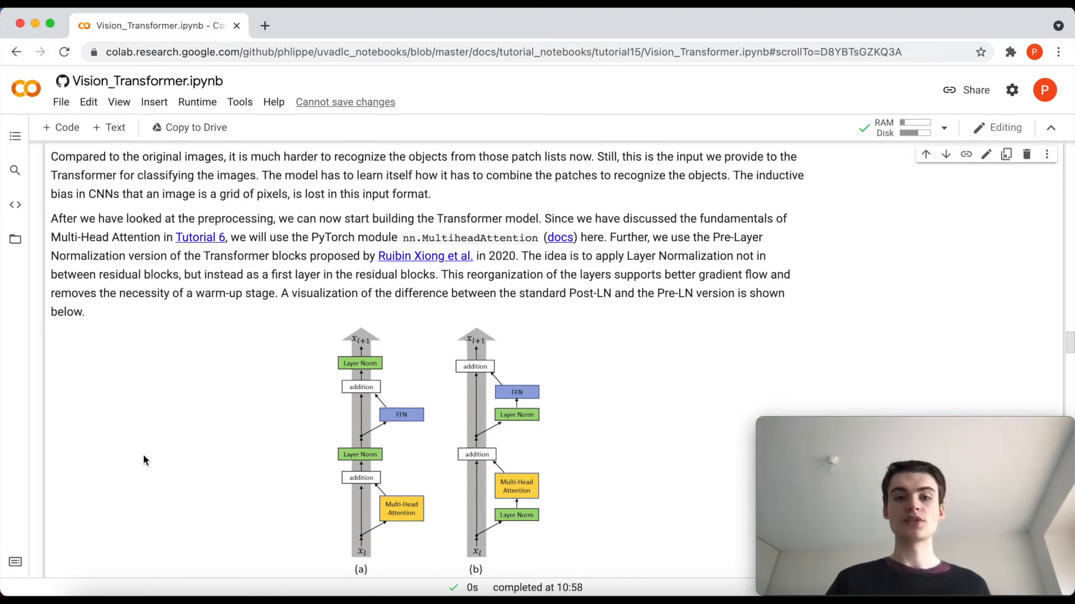
scroll("down", 3)
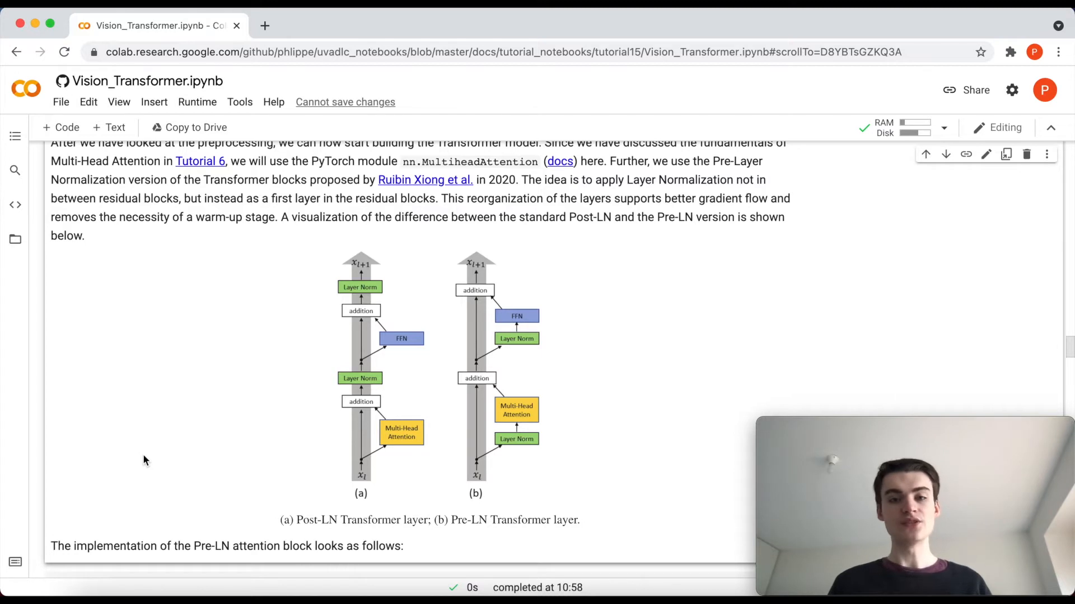
mouse_move(334, 394)
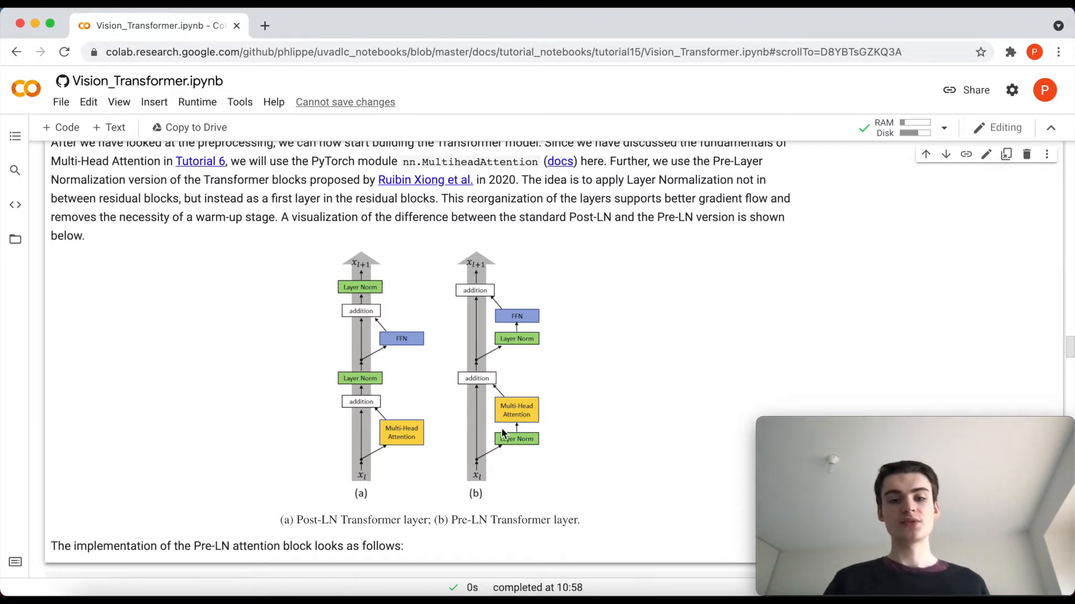
mouse_move(574, 441)
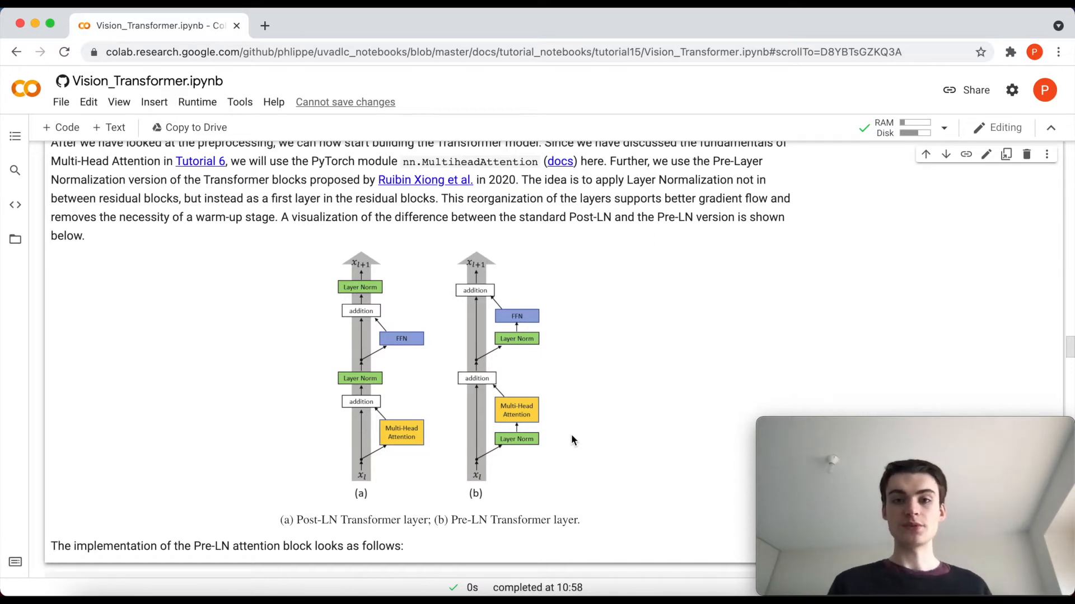
scroll("down", 3)
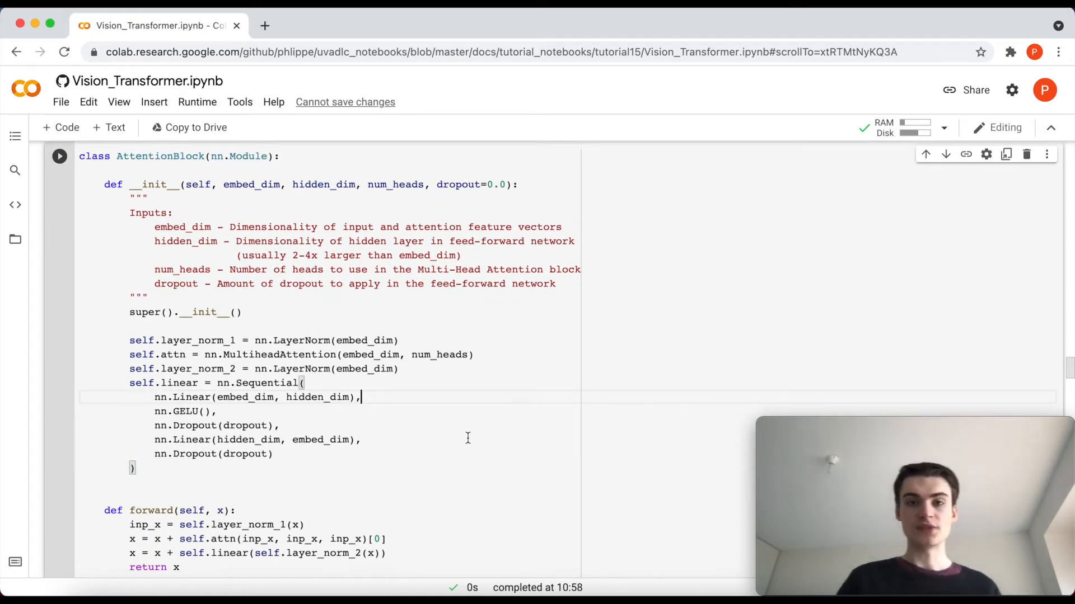
Step: Run the AttentionBlock cell, marking self.attn, and reach the module overview text
left_click(297, 355)
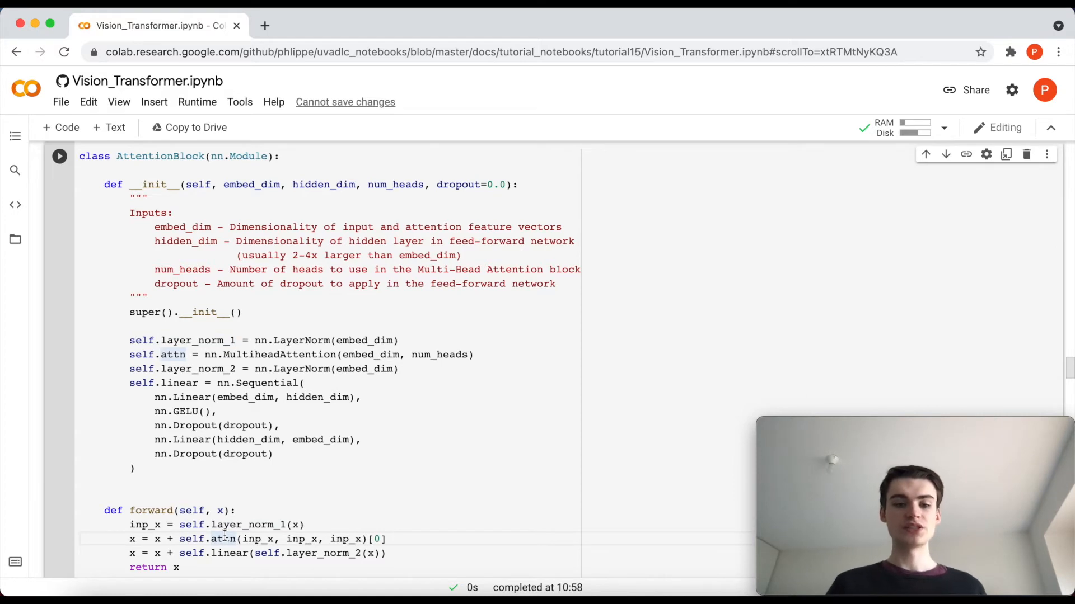
double_click(179, 383)
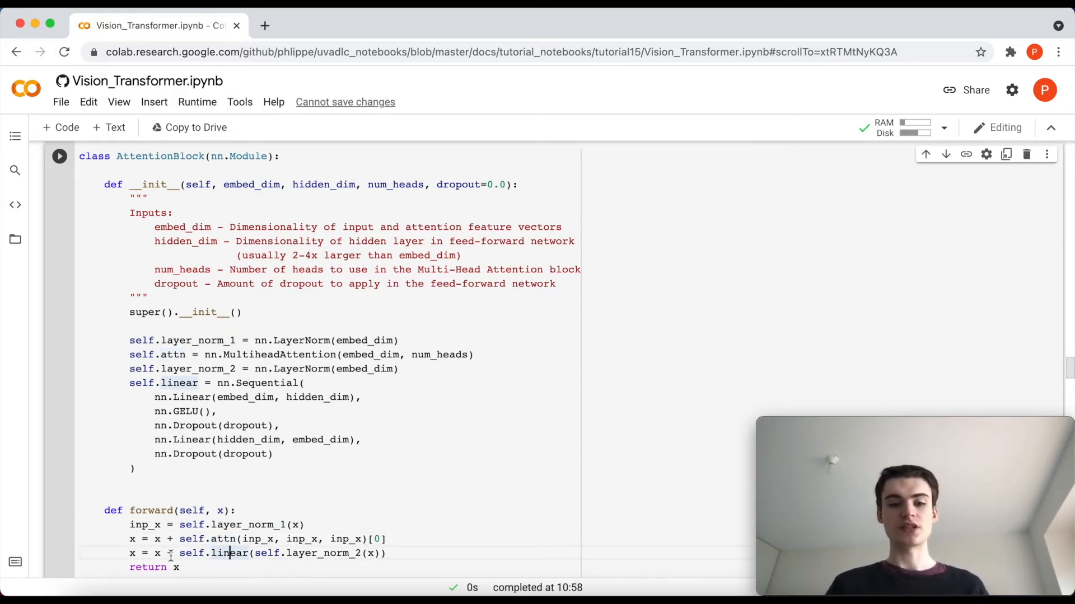
scroll("down", 3)
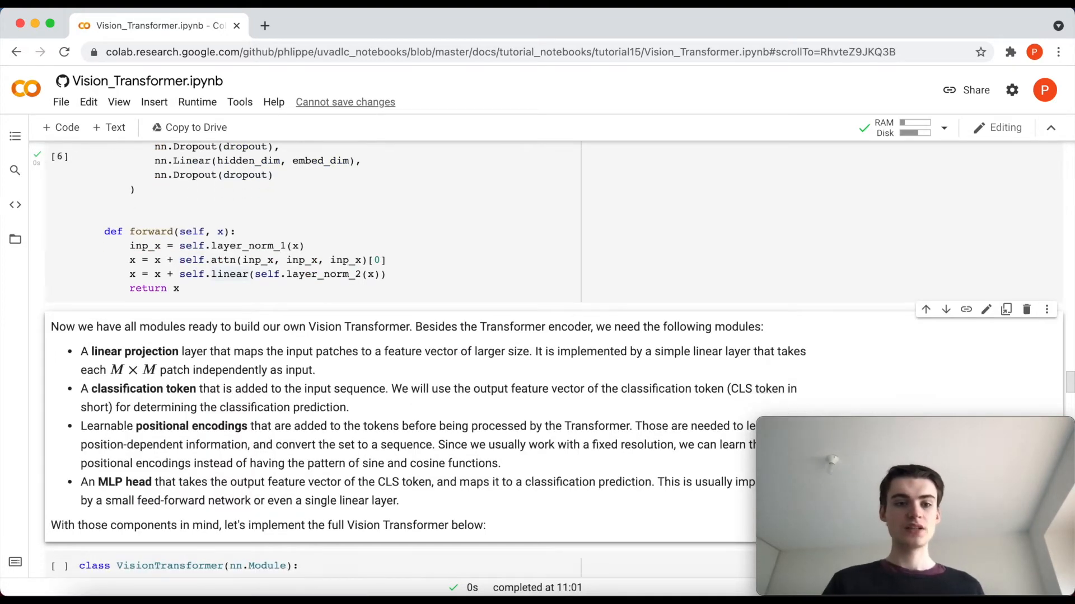
Step: Scroll past the module list to the VisionTransformer class cell
scroll("down", 3)
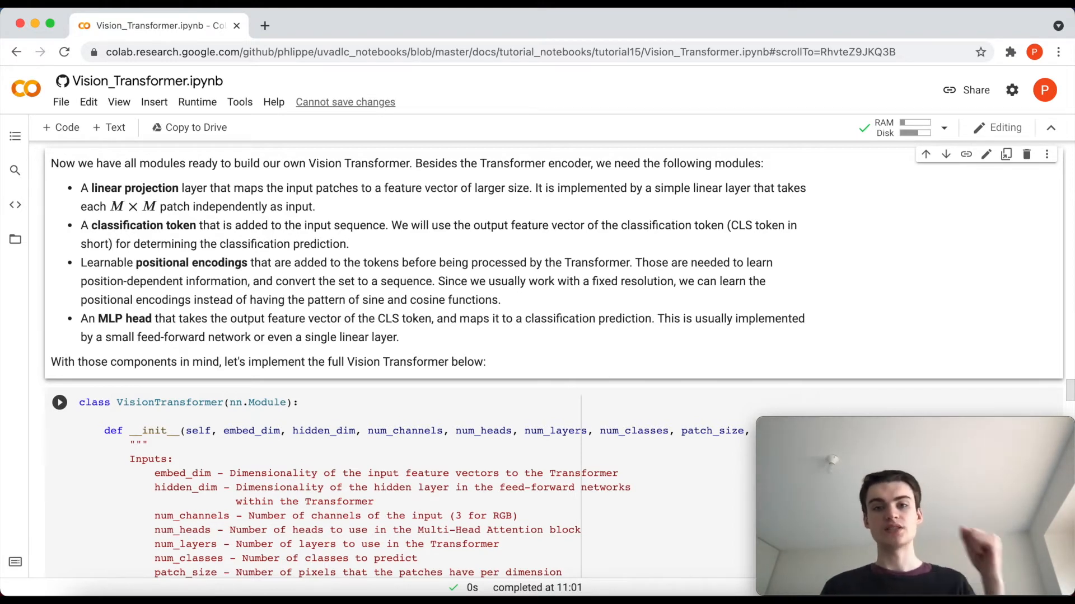
scroll("down", 3)
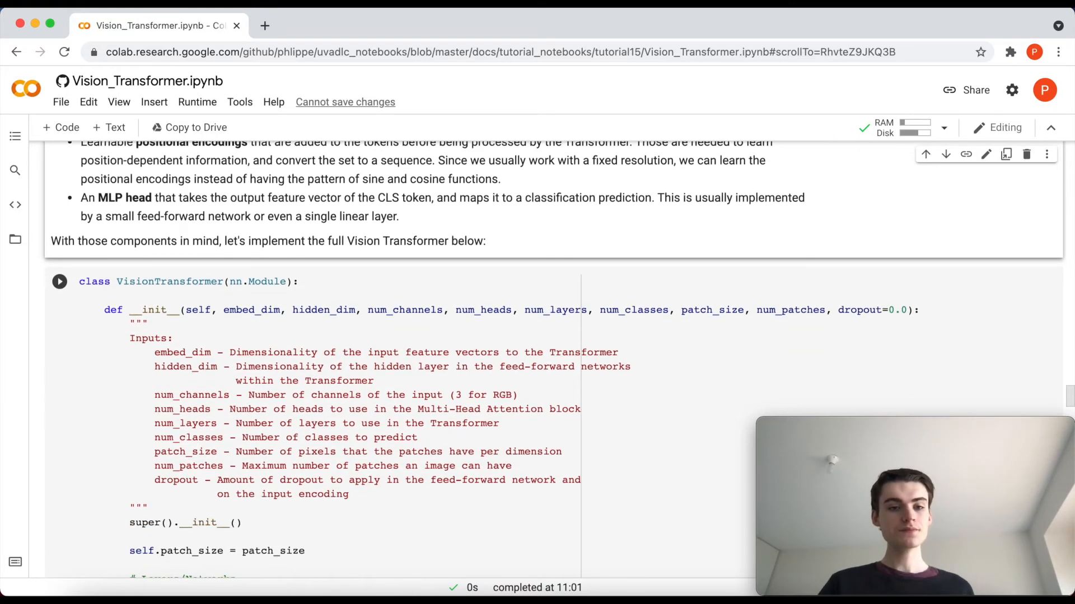
scroll("down", 3)
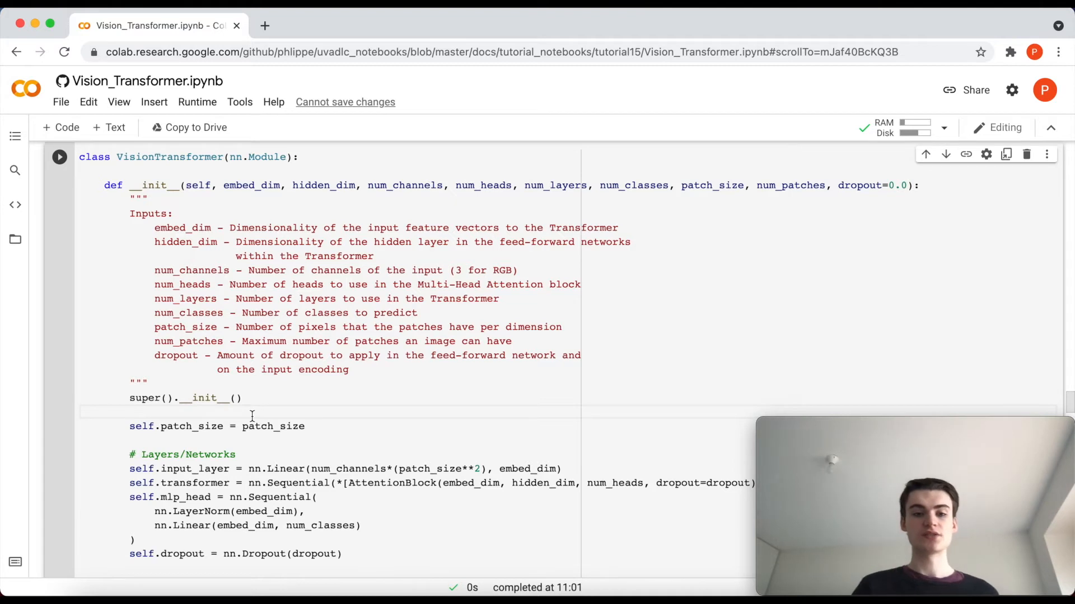
Step: Run the VisionTransformer cell and reach the PyTorch Lightning module explanation
scroll("down", 3)
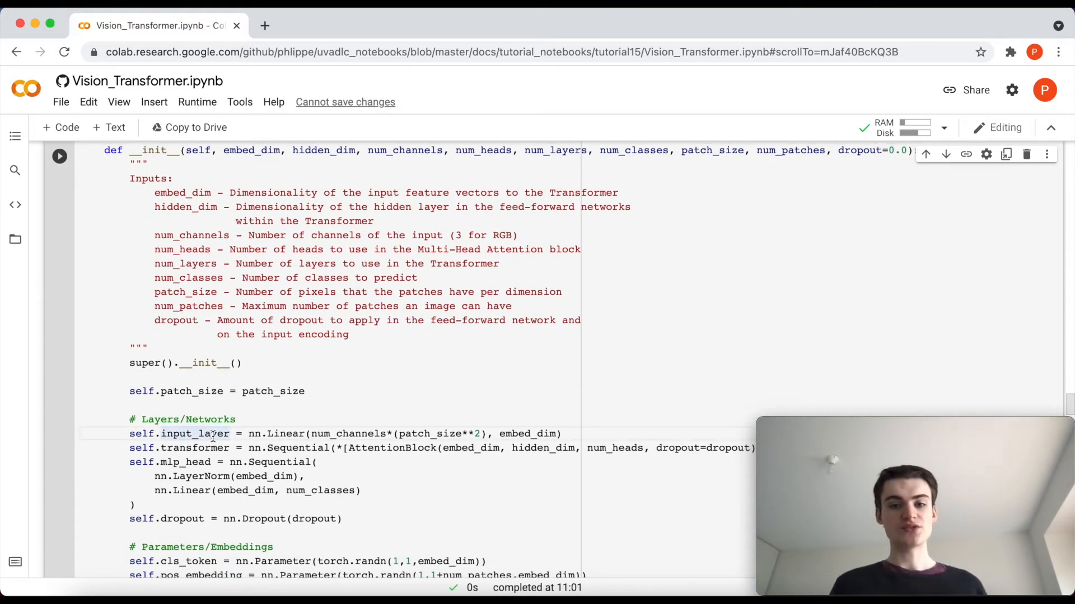
scroll("down", 3)
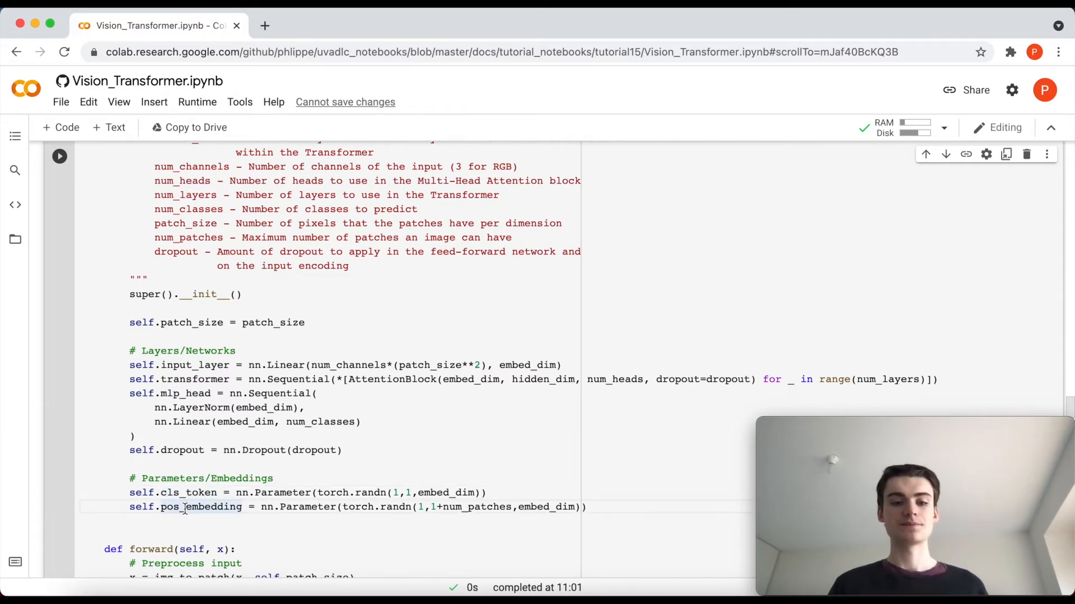
scroll("down", 3)
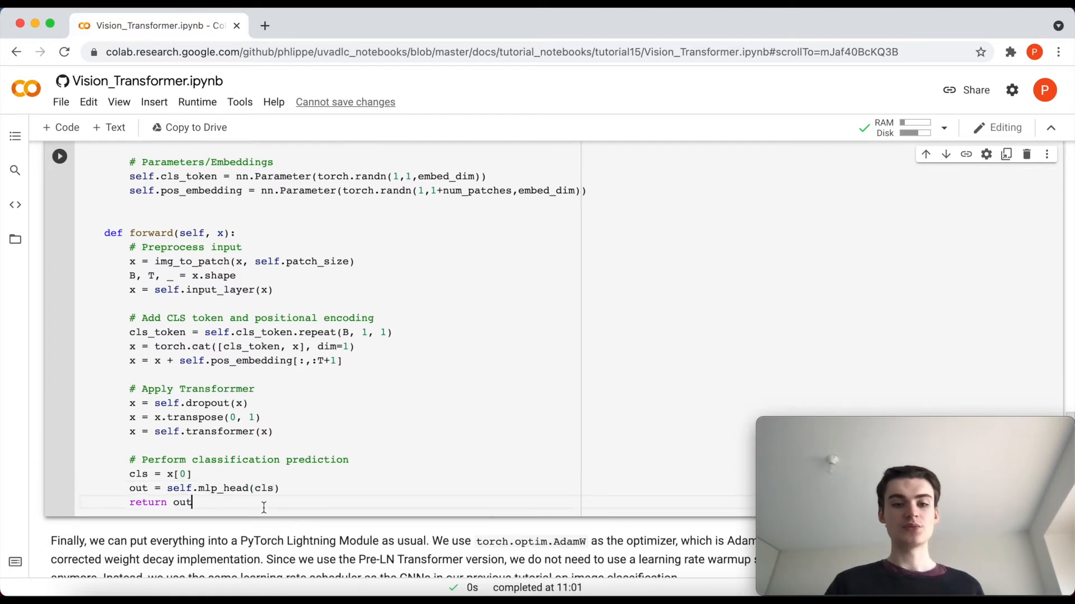
scroll("down", 3)
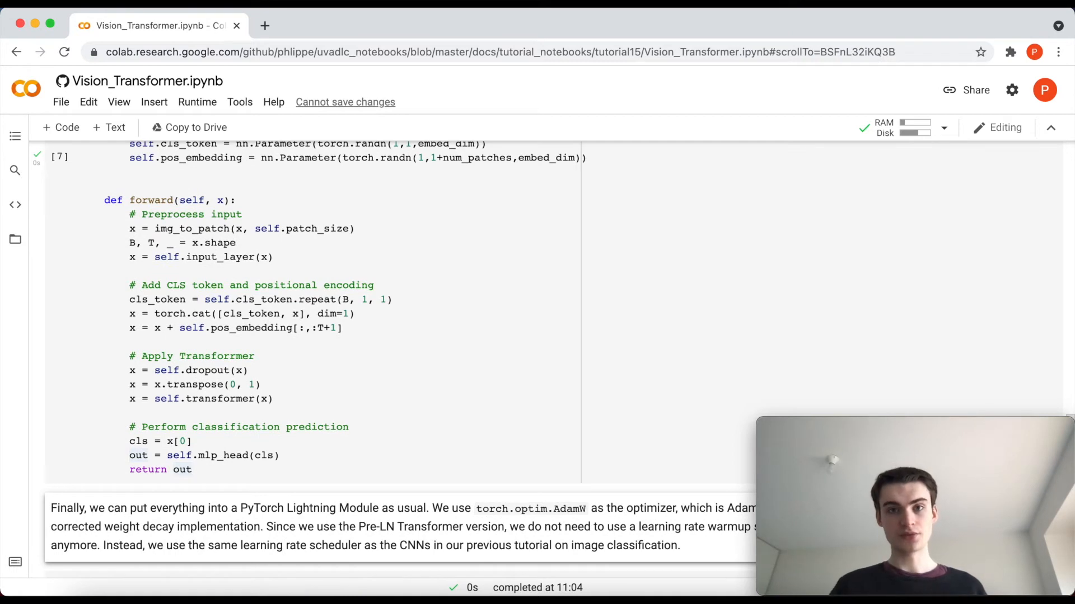
Step: Run the ViT LightningModule cell and reach the Experiments heading
scroll("down", 3)
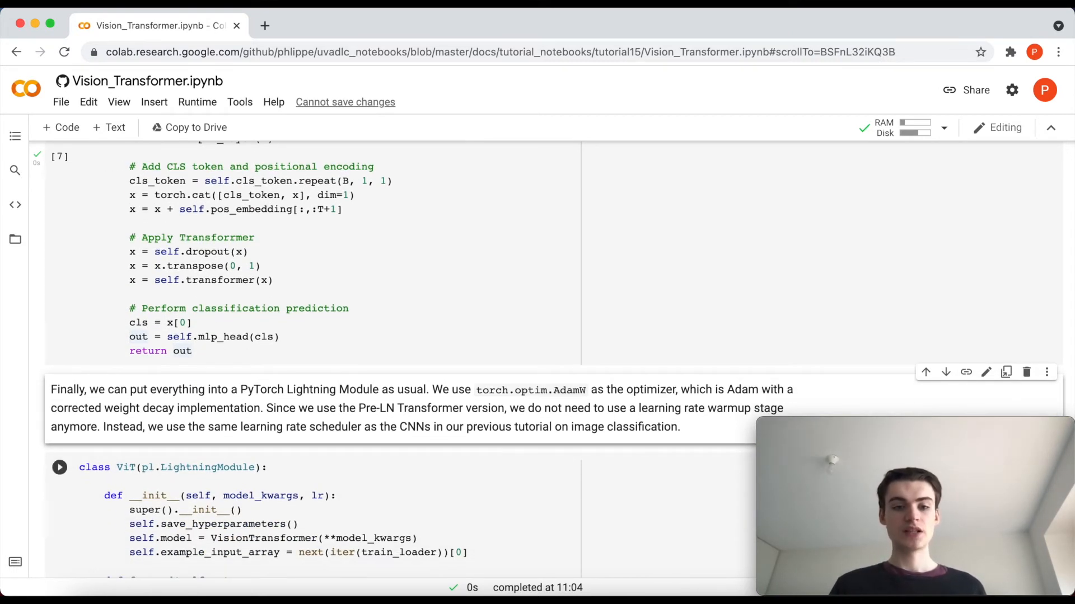
scroll("down", 3)
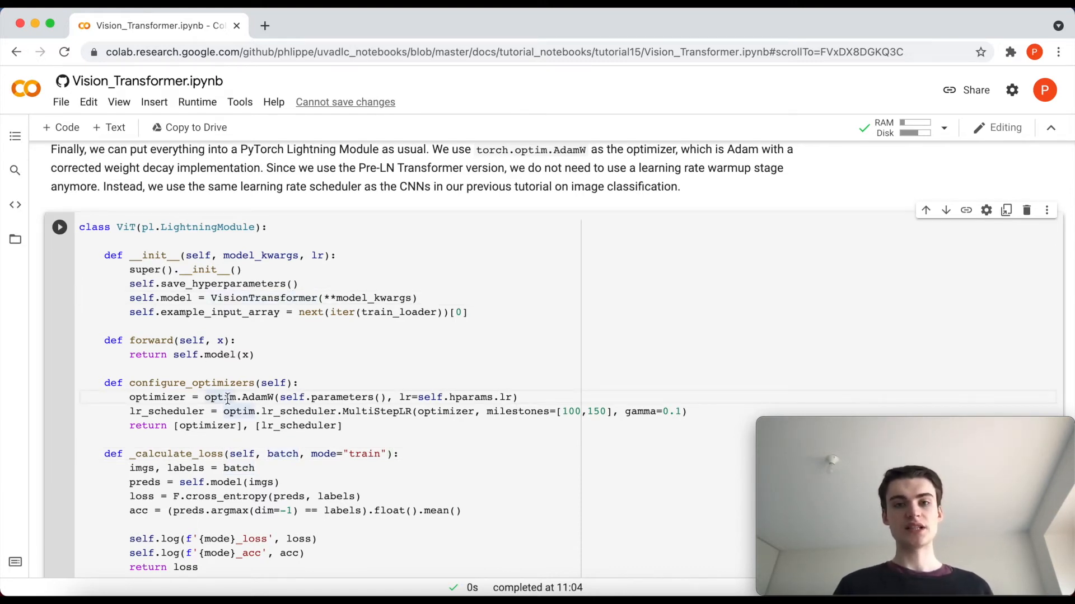
scroll("down", 3)
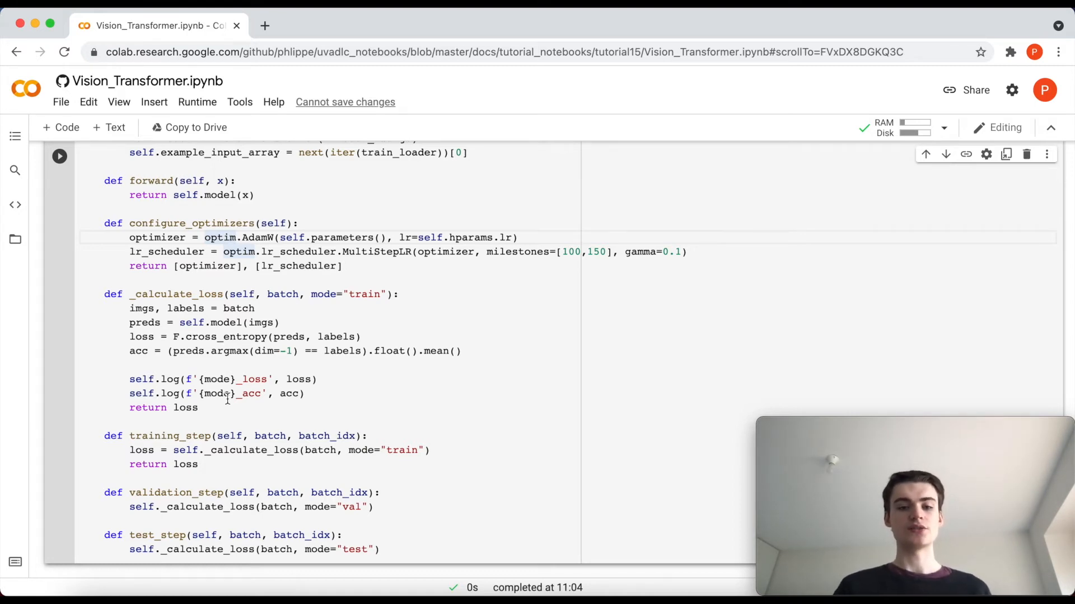
scroll("down", 3)
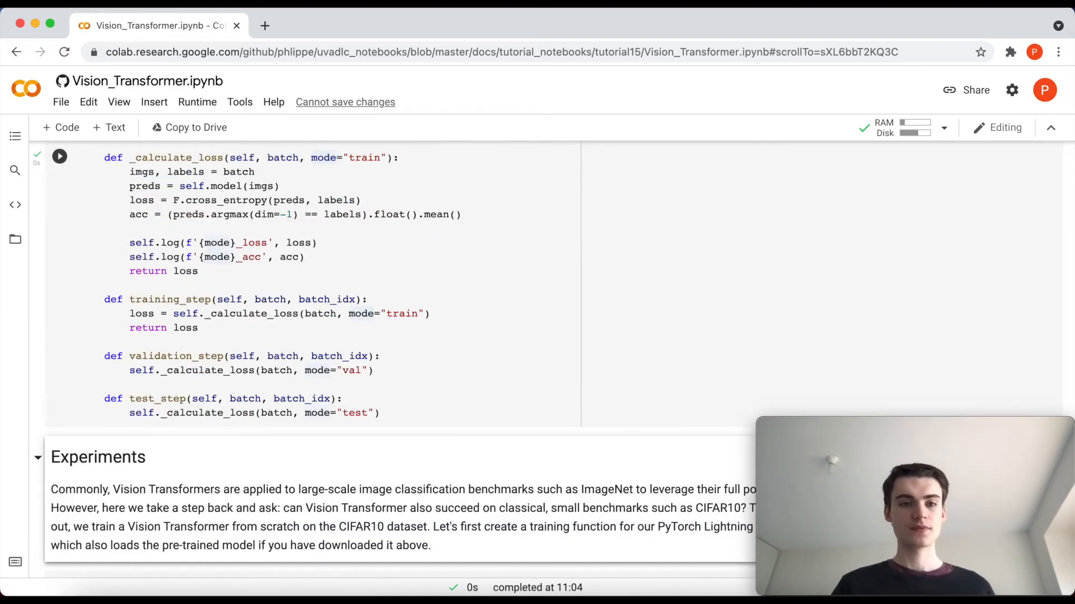
Step: Run the train_model cell and reach the hyperparameter-choices text
scroll("down", 3)
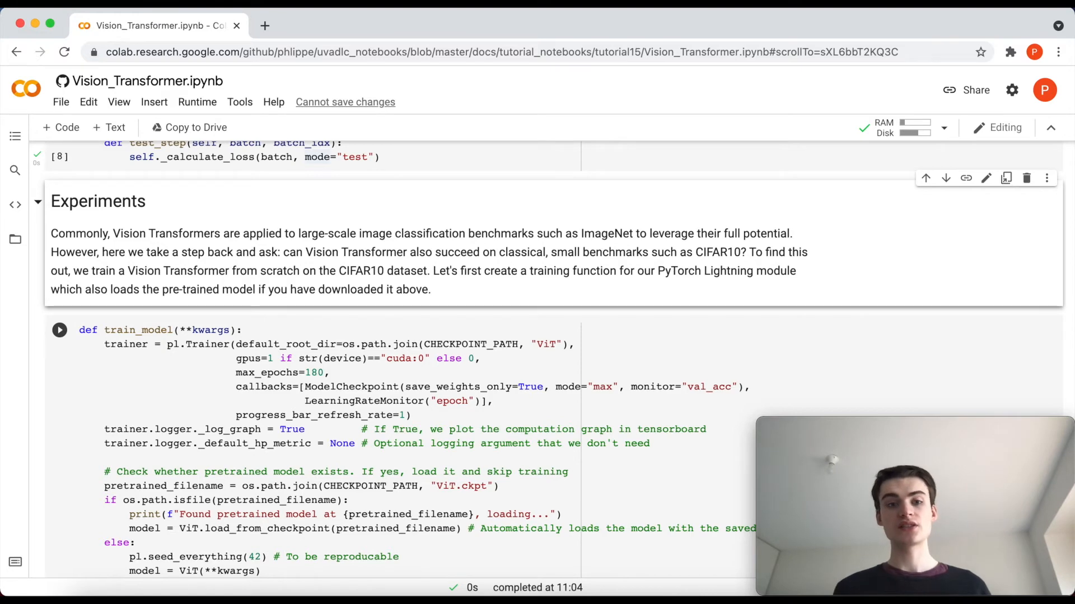
scroll("down", 3)
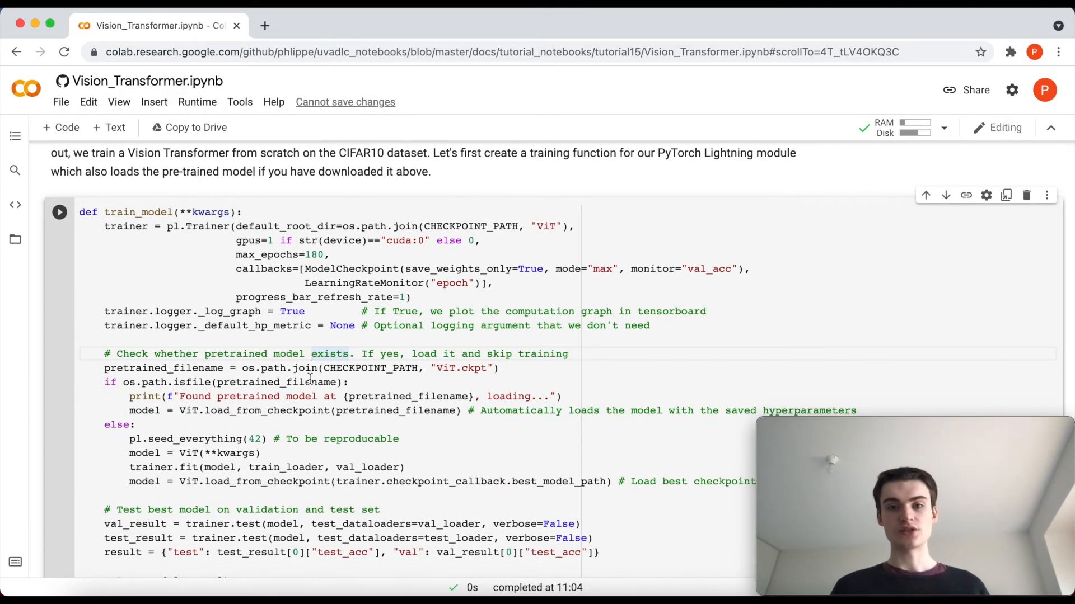
scroll("down", 3)
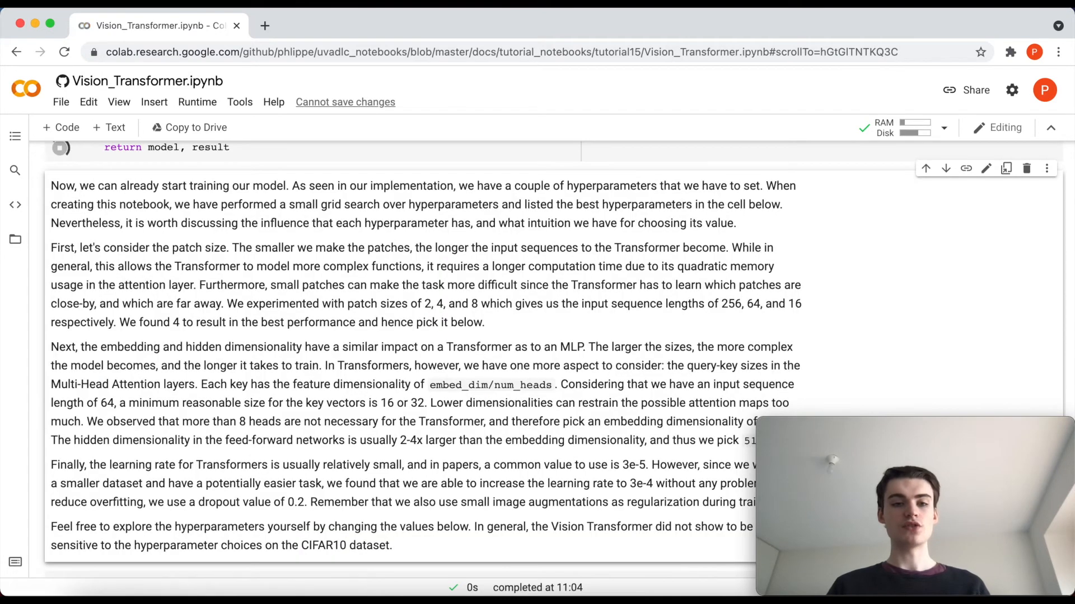
Step: Scroll to and focus the train_model cell with the ViT model_kwargs hyperparameters
scroll("down", 3)
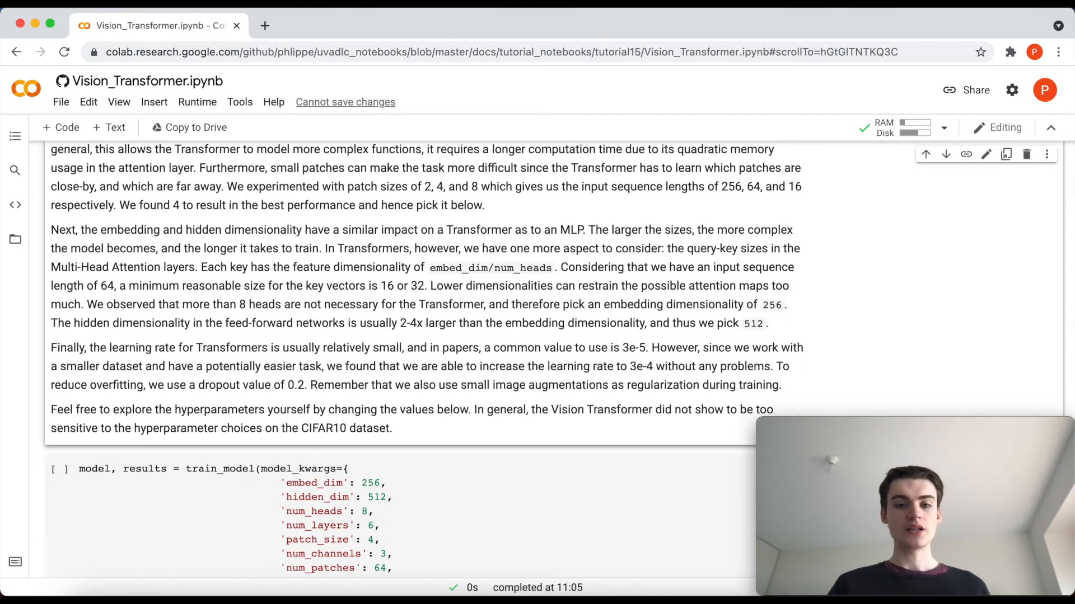
scroll("down", 3)
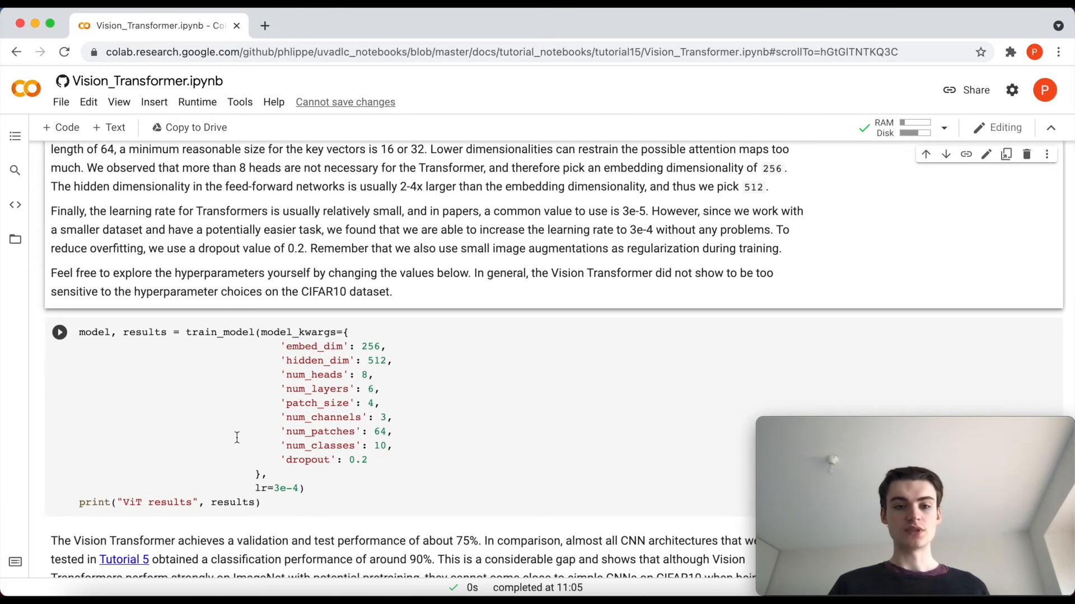
left_click(237, 438)
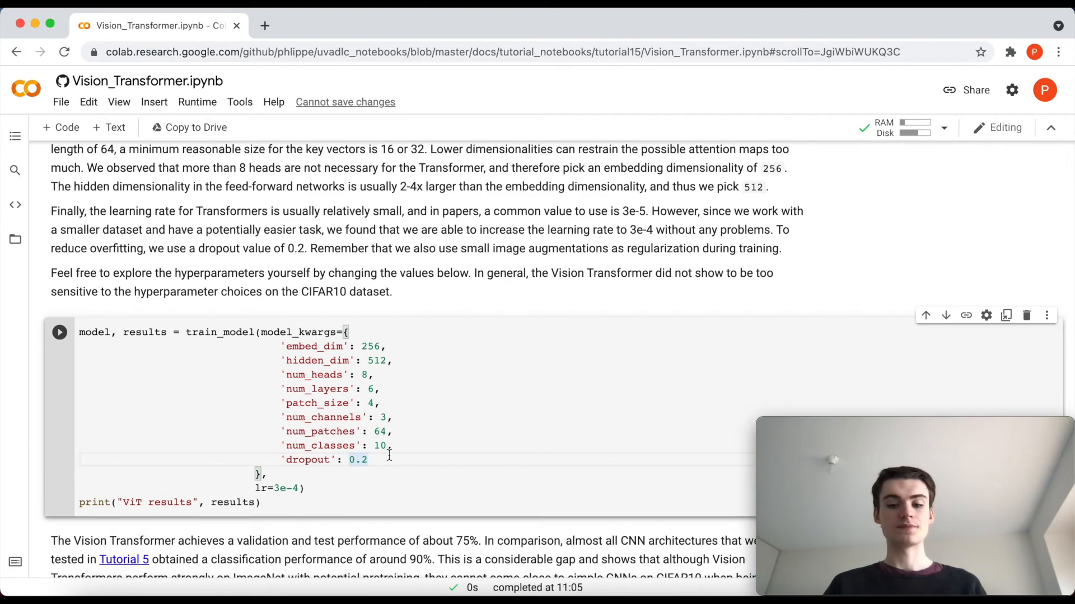
Step: Run the ViT train_model cell, loading the pretrained model and reporting ~0.756 test/validation accuracy
left_click(60, 333)
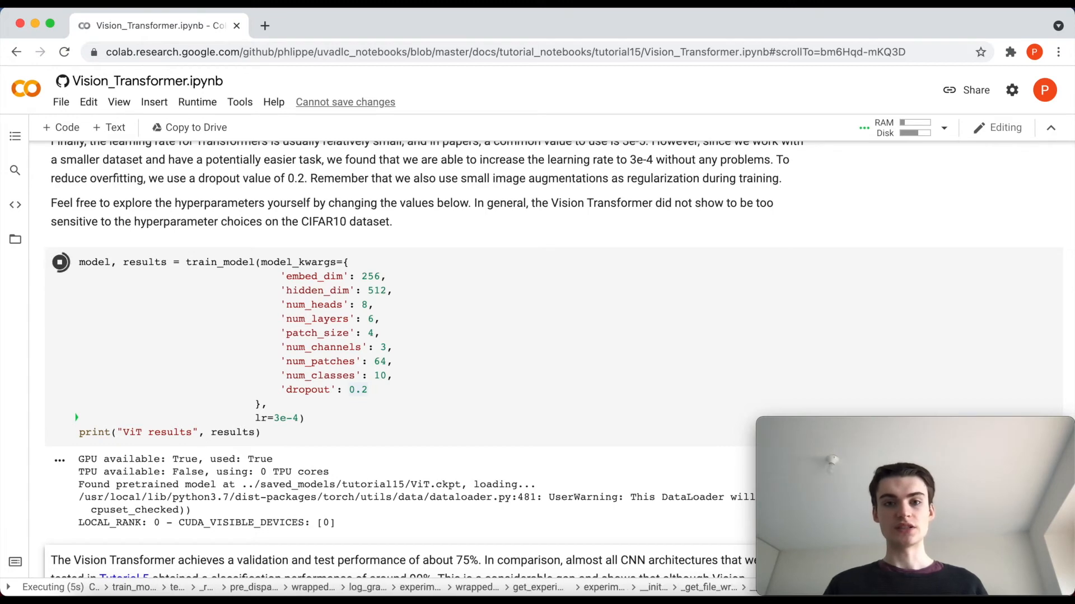
scroll("down", 3)
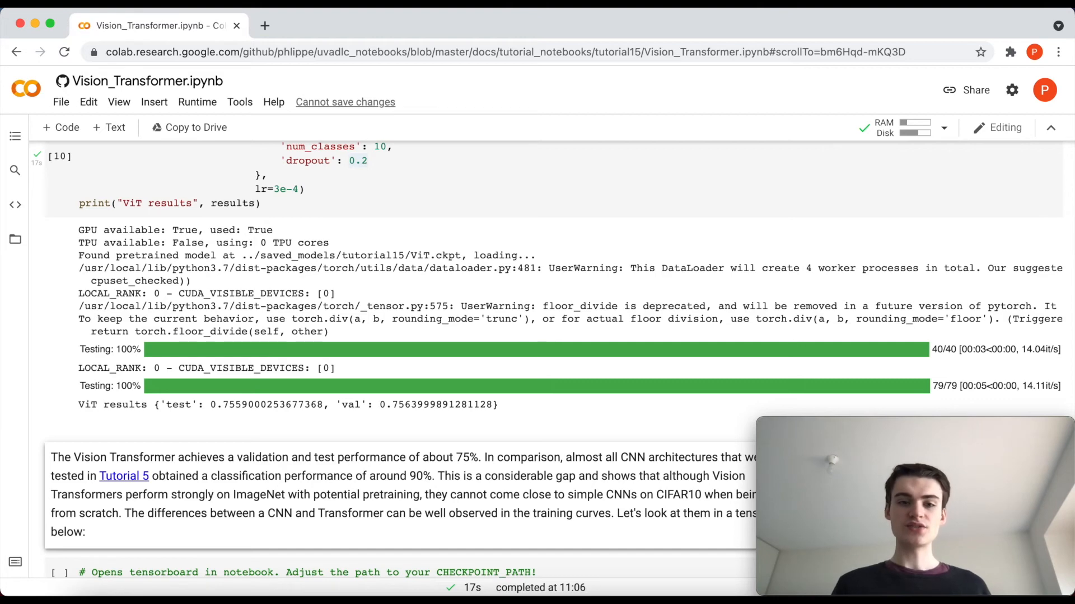
scroll("down", 3)
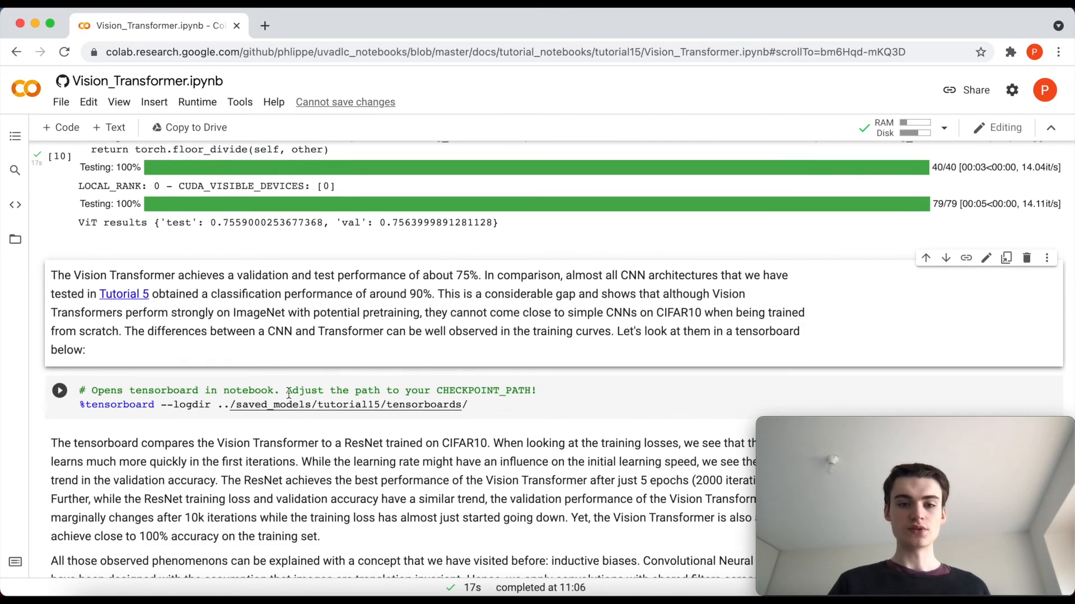
Step: Run the %tensorboard cell and view ResNet and ViT train_acc curves nearing 0.99
left_click(60, 391)
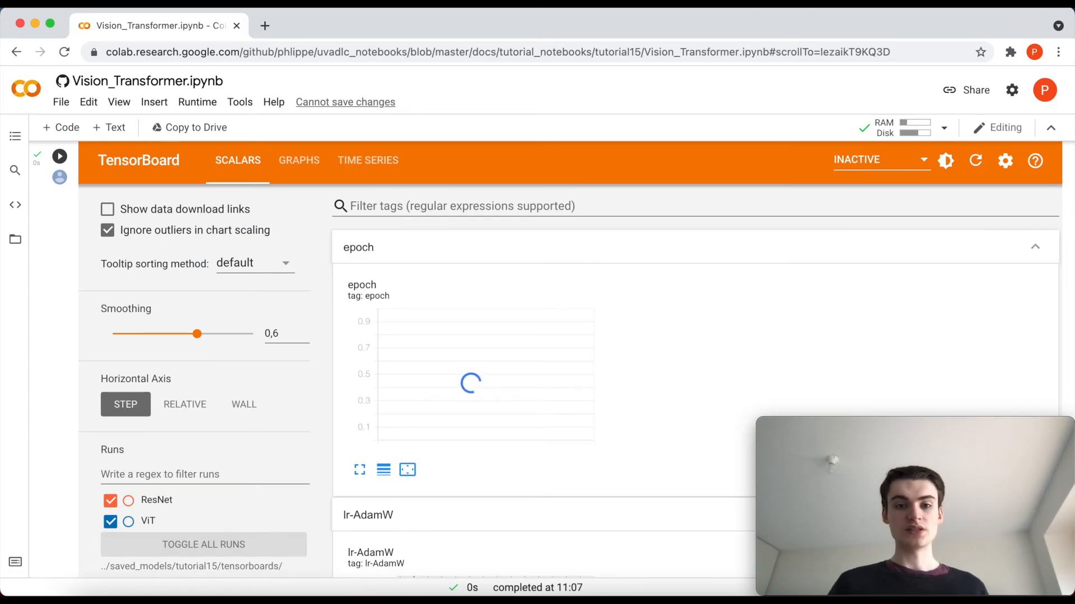
scroll("down", 3)
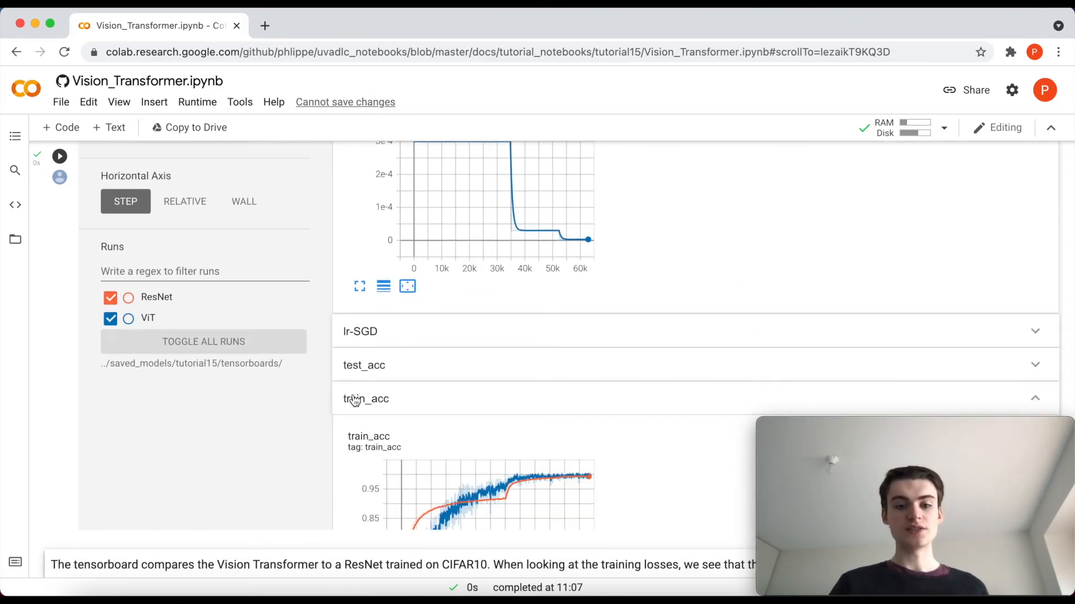
scroll("down", 3)
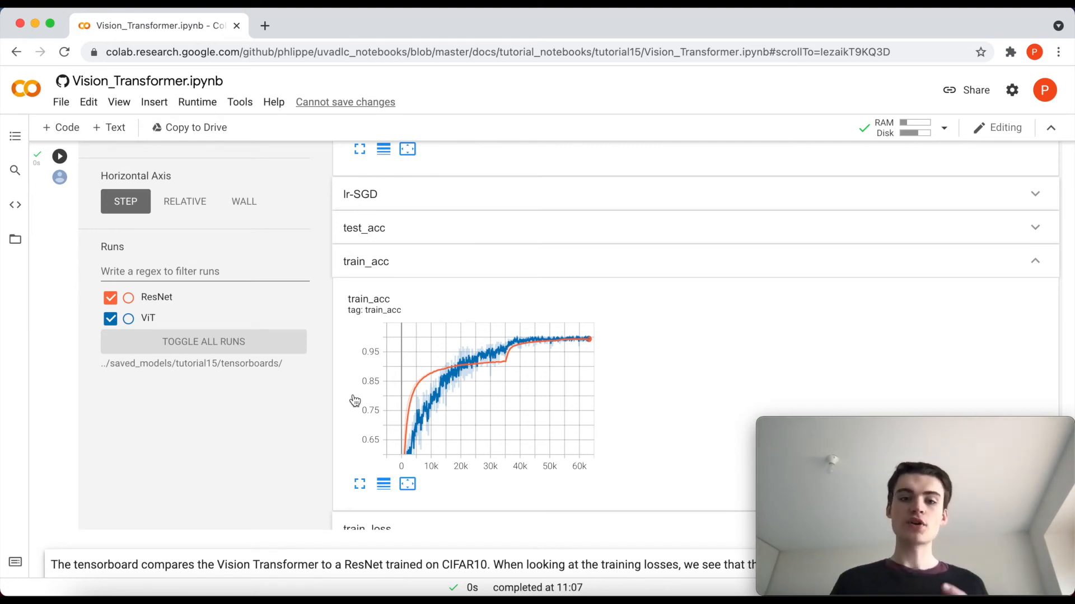
mouse_move(381, 396)
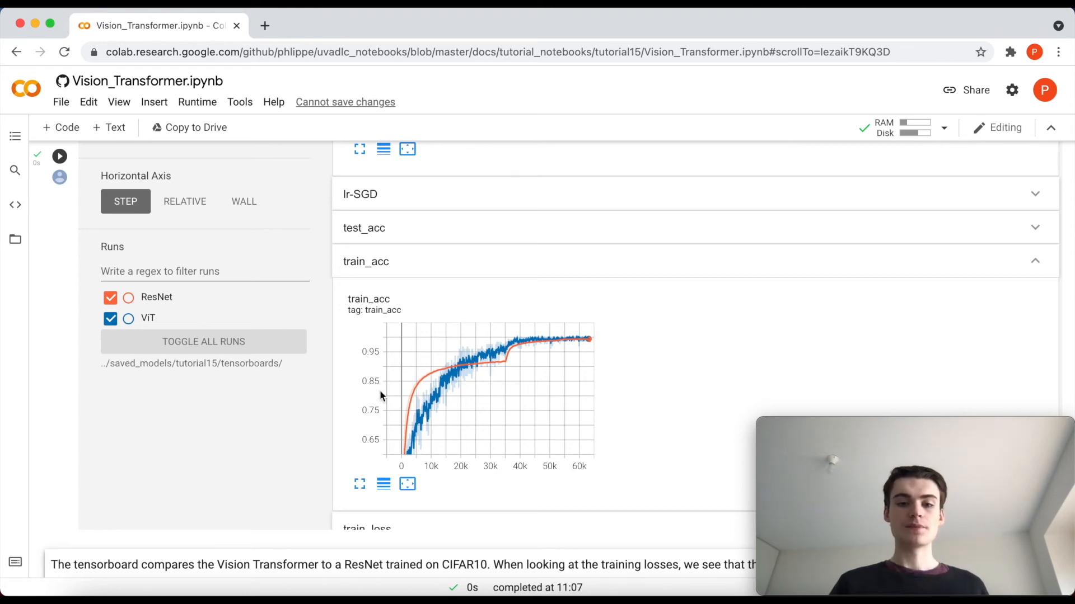
mouse_move(435, 373)
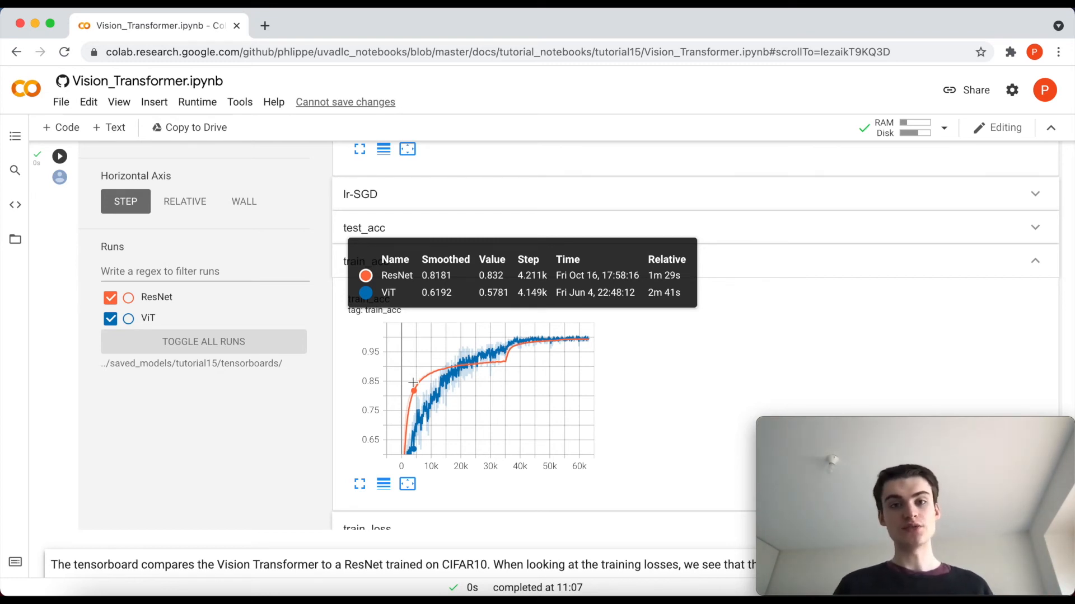
mouse_move(431, 379)
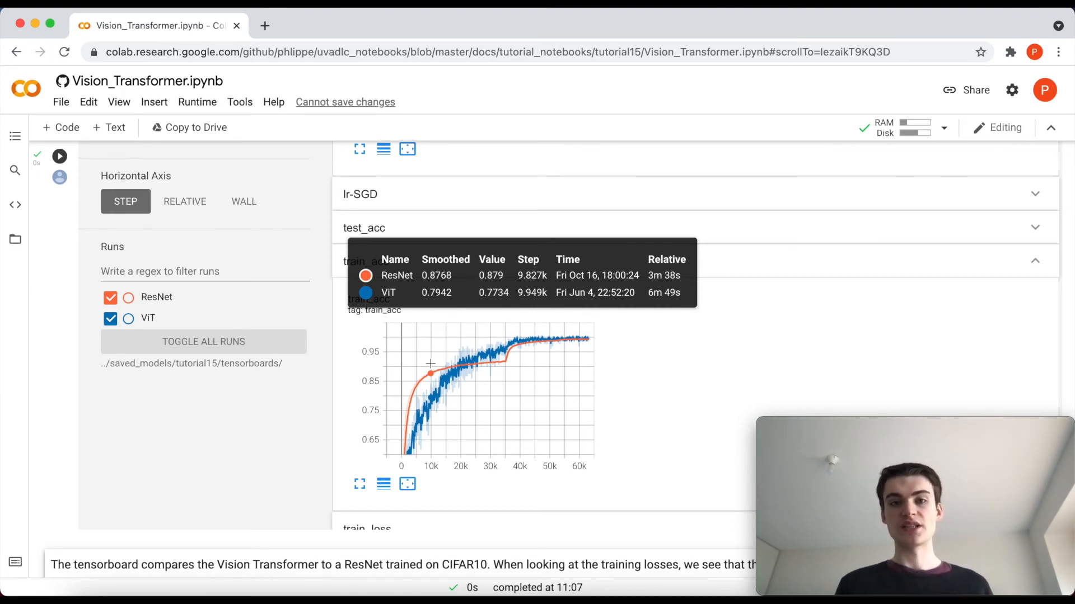
mouse_move(486, 347)
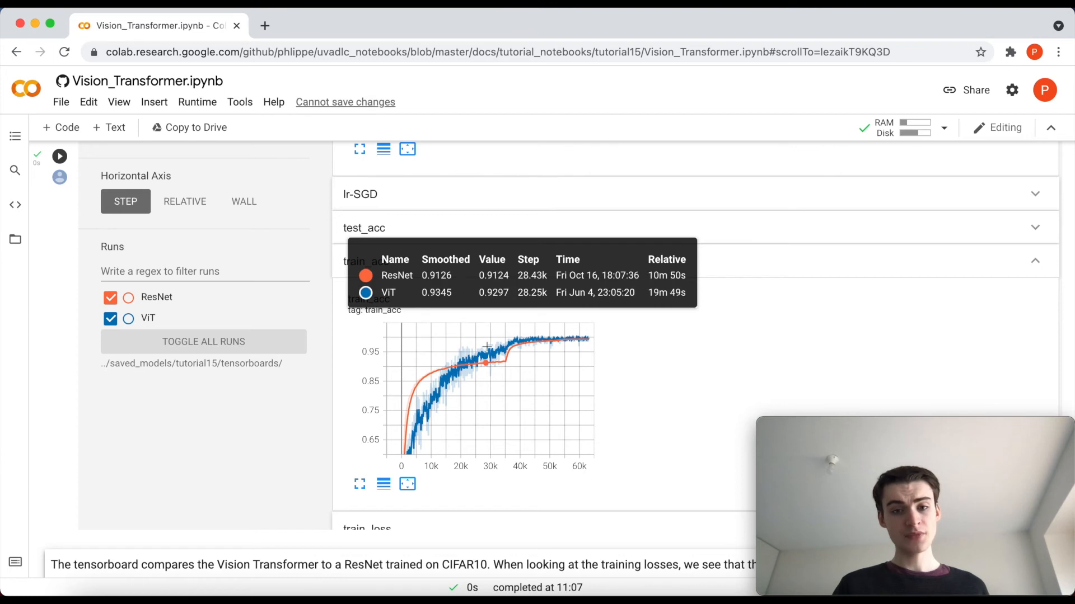
mouse_move(580, 327)
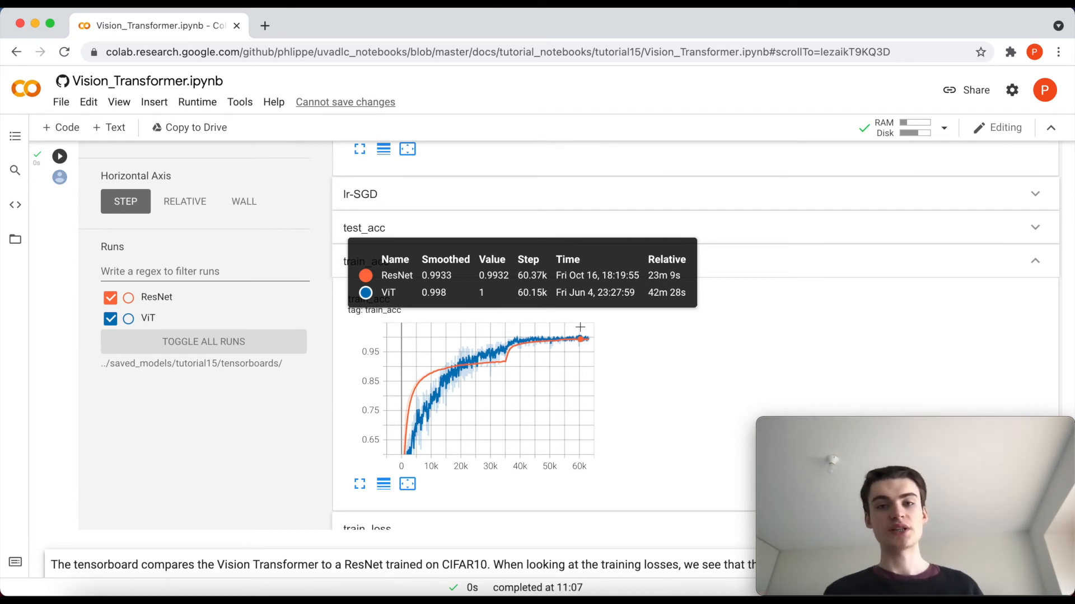
scroll("down", 3)
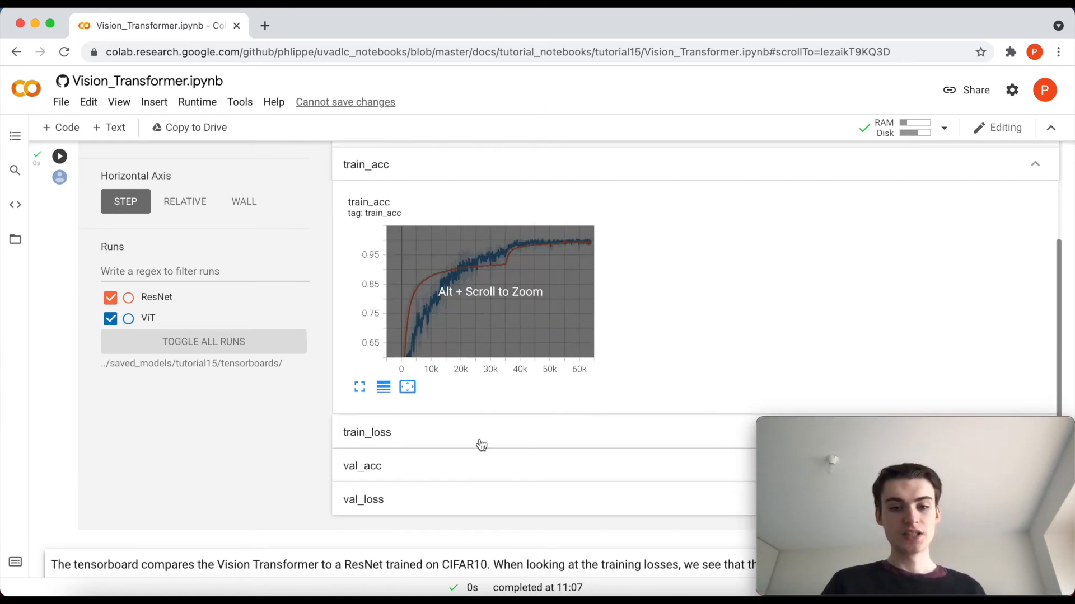
Step: Scroll to the val_acc curves showing ViT near 0.75 and ResNet near 0.92
scroll("down", 3)
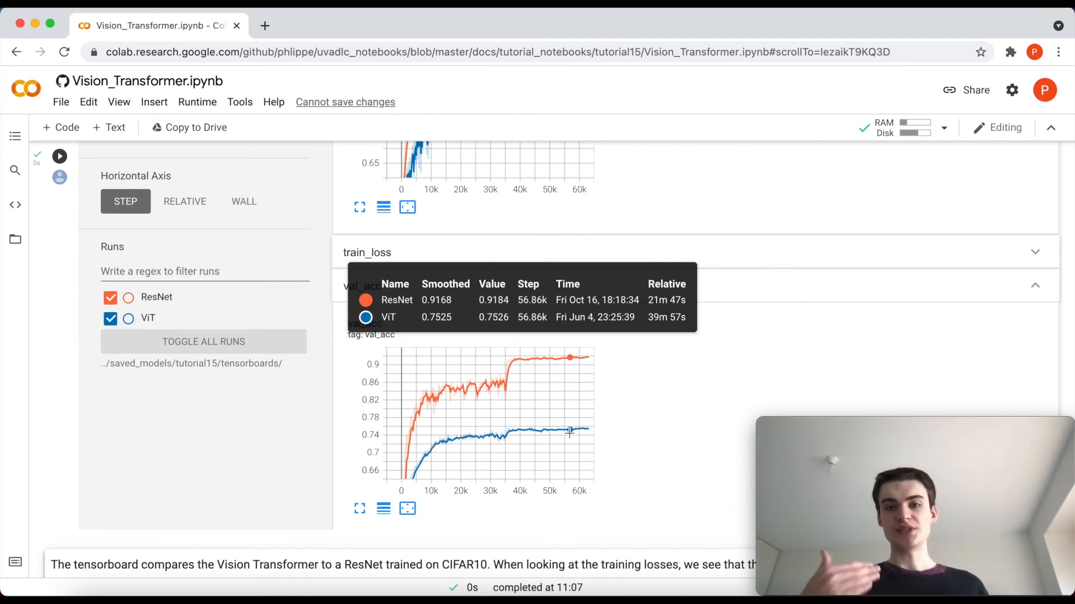
mouse_move(441, 421)
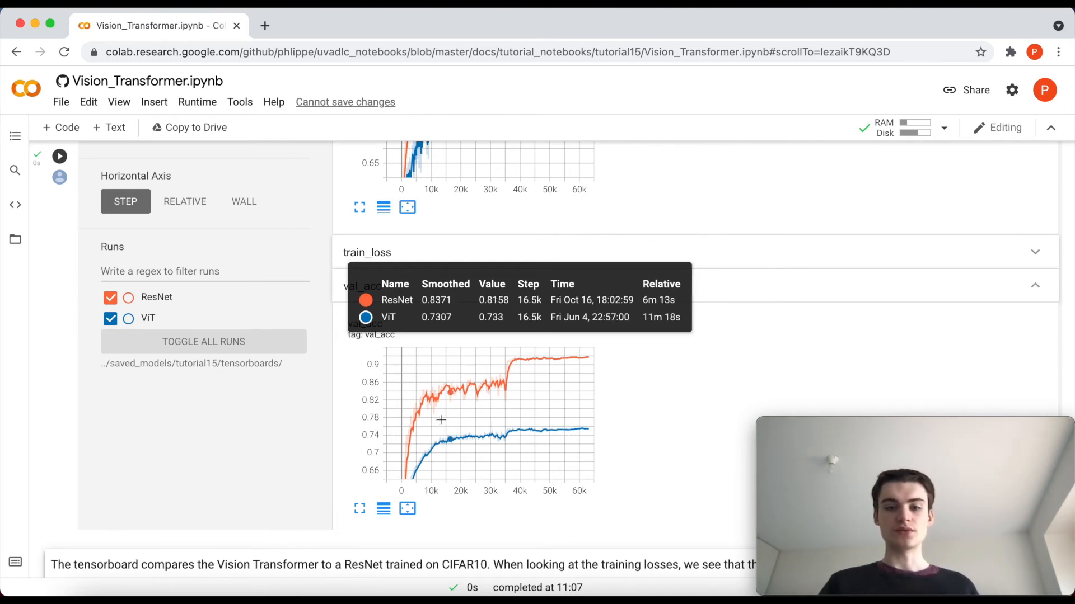
mouse_move(407, 454)
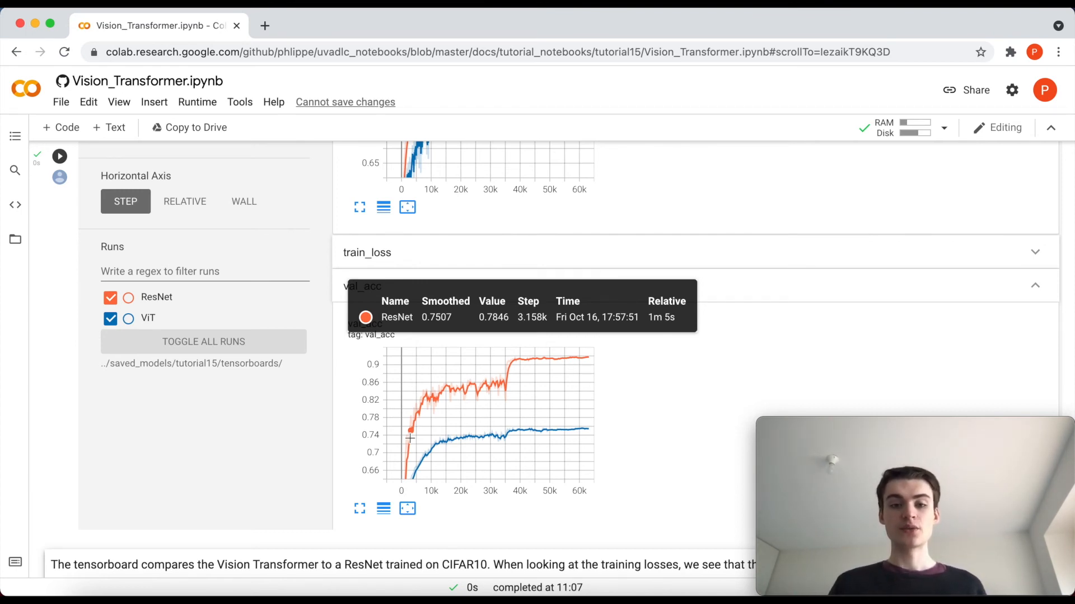
mouse_move(564, 415)
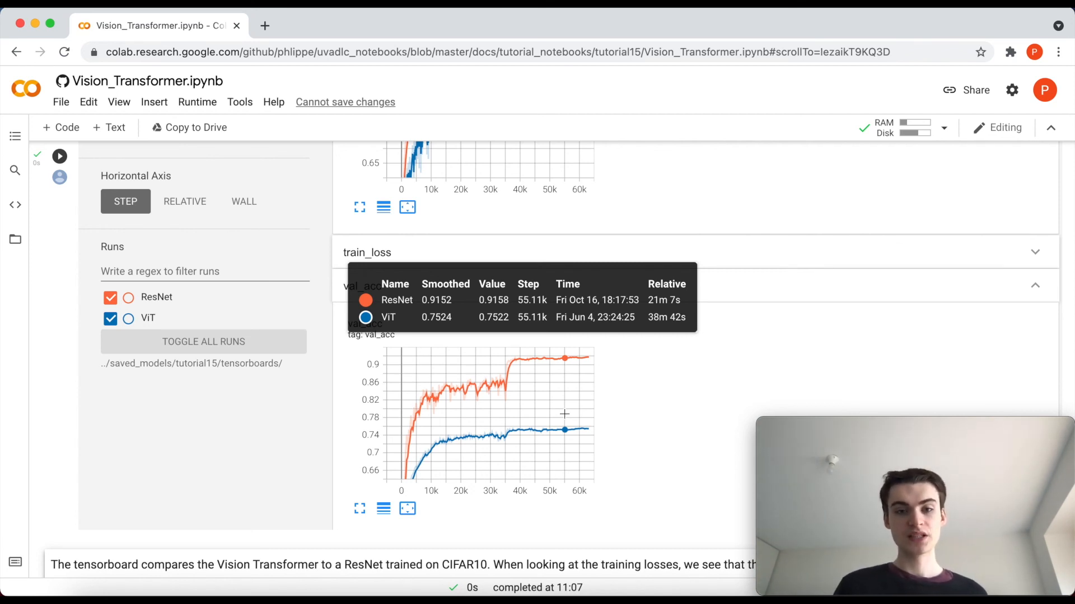
scroll("down", 3)
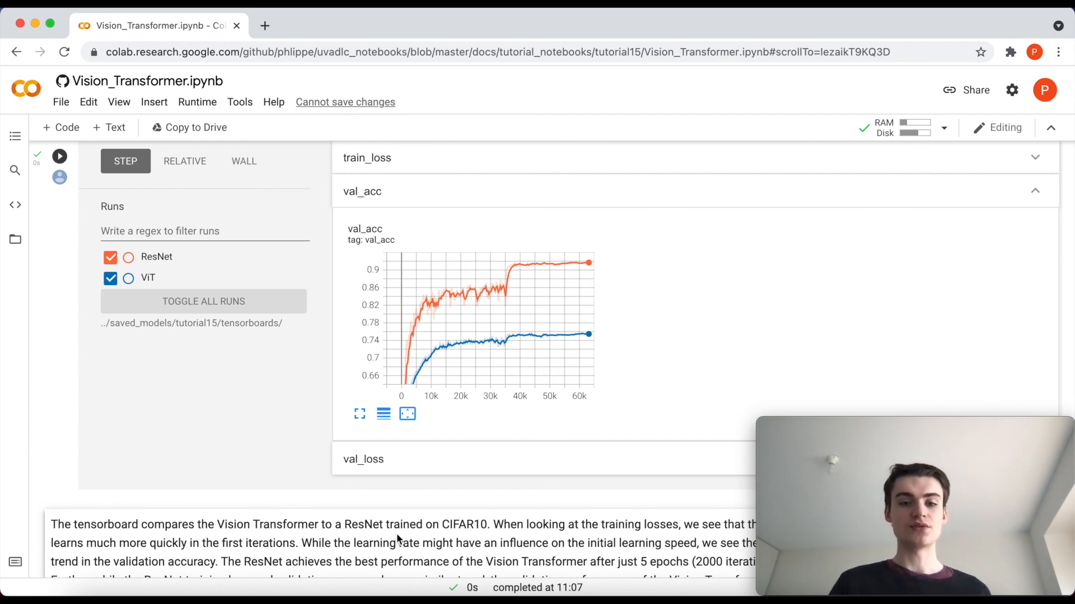
Step: Scroll past the TensorBoard output to the Conclusion section and References list
scroll("down", 3)
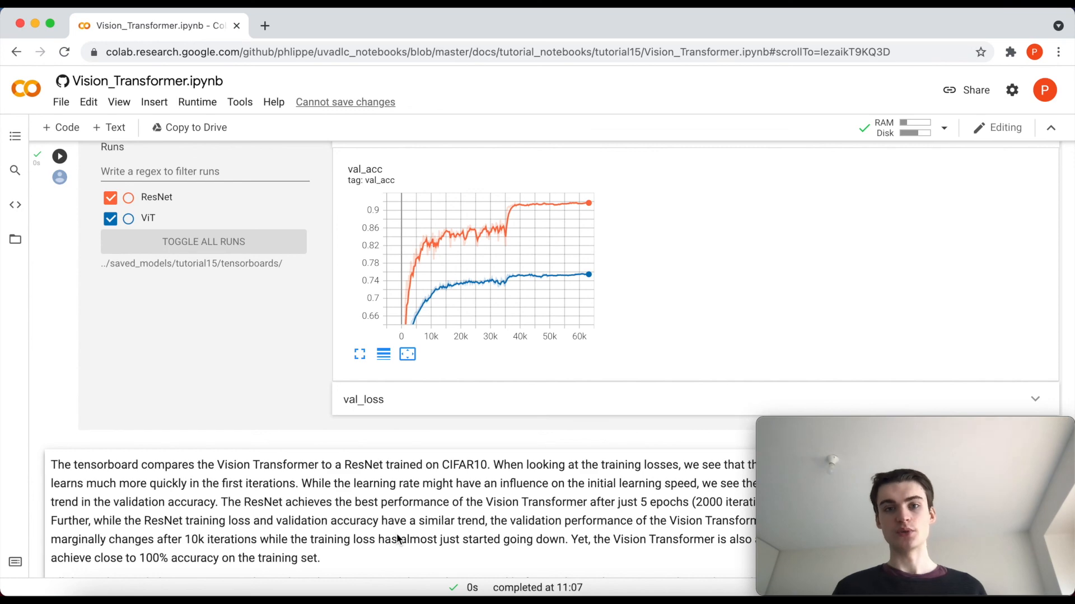
scroll("down", 3)
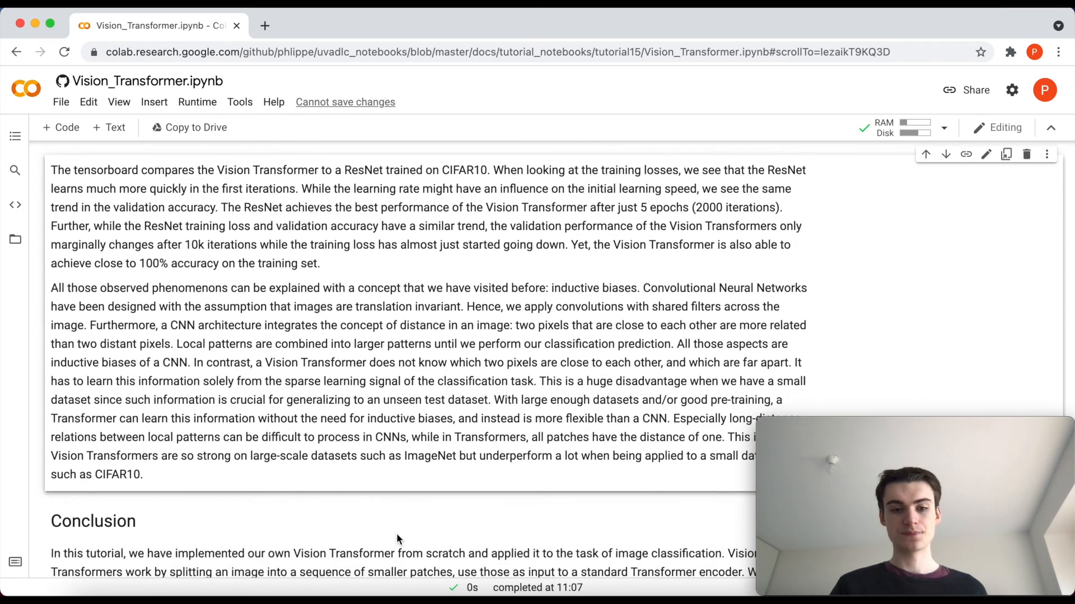
scroll("down", 3)
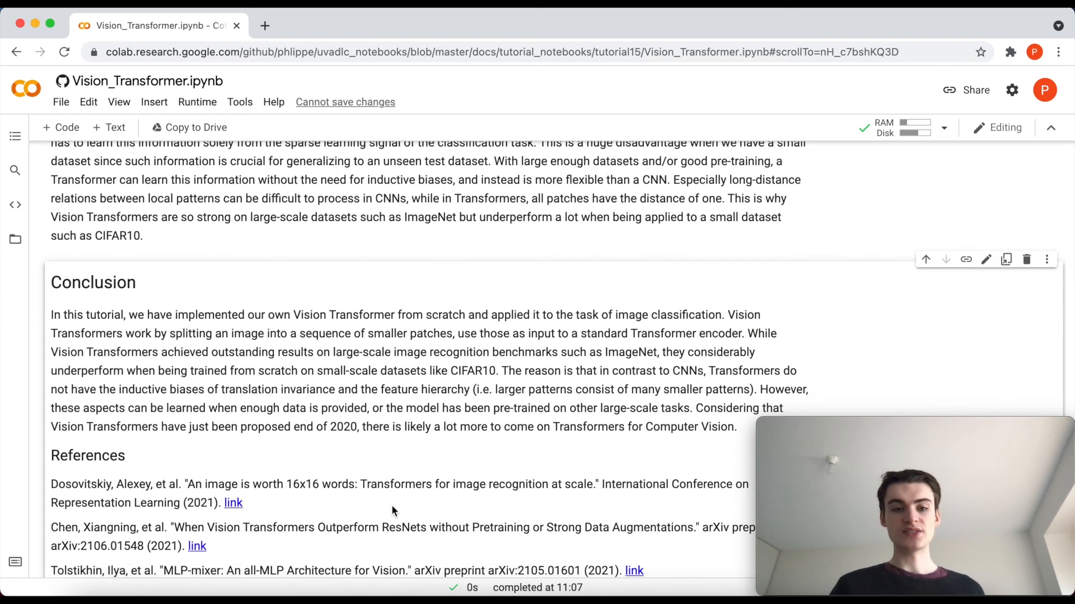